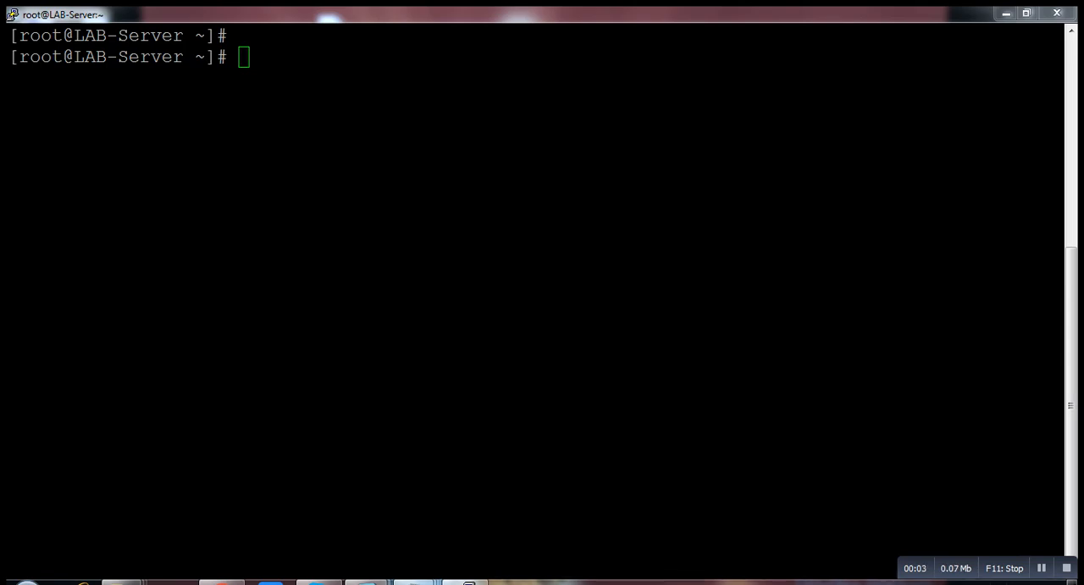
Bring up a blank untitled Notepad document alongside the PuTTY root shell.
left_click(1064, 583)
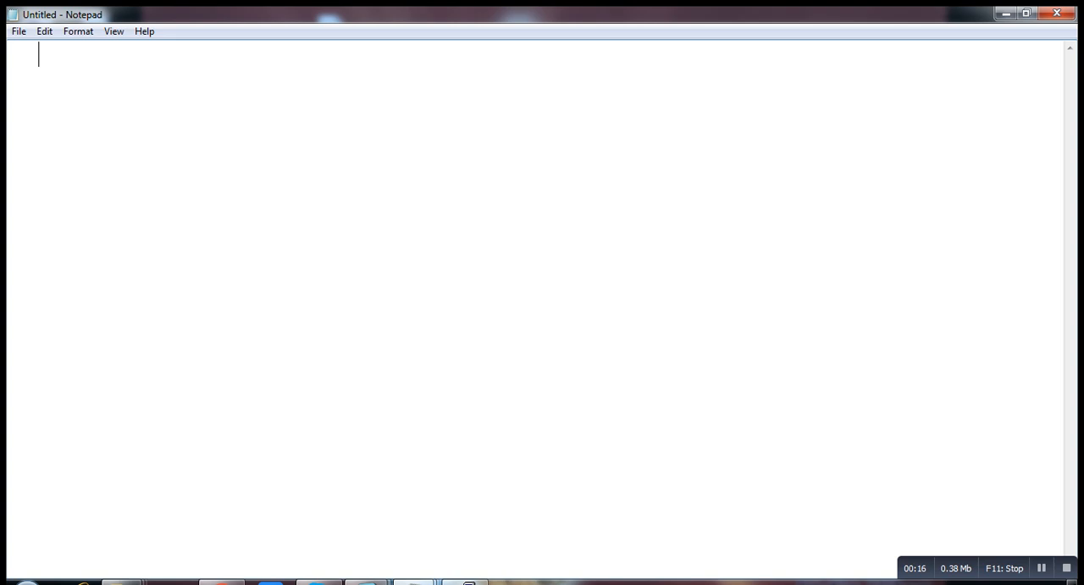
Write the heading 'How to extend swap partition' and begin a 'swap -- pagefile' note line.
type("How to")
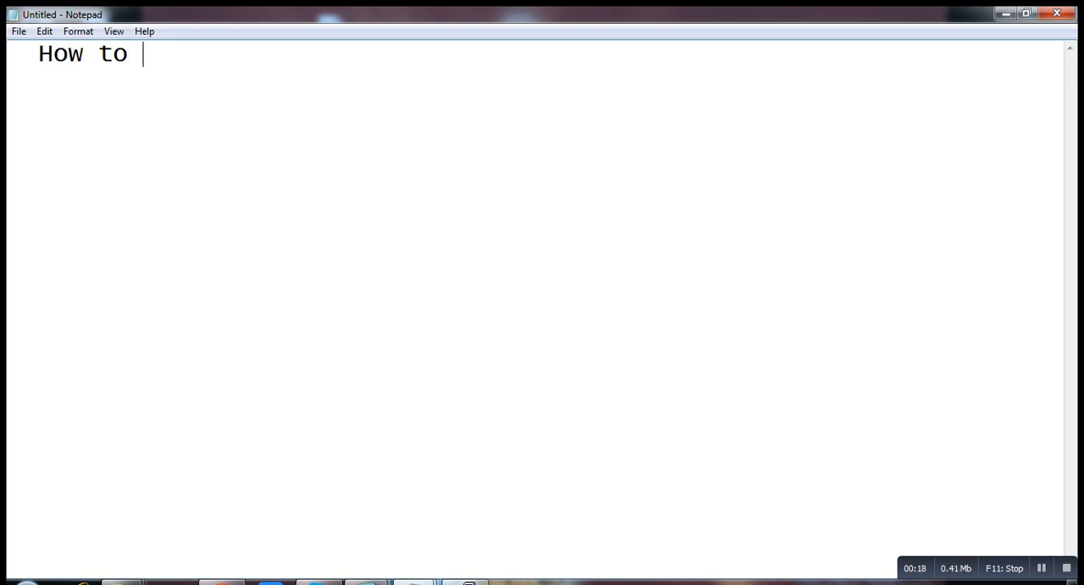
type("extend swa")
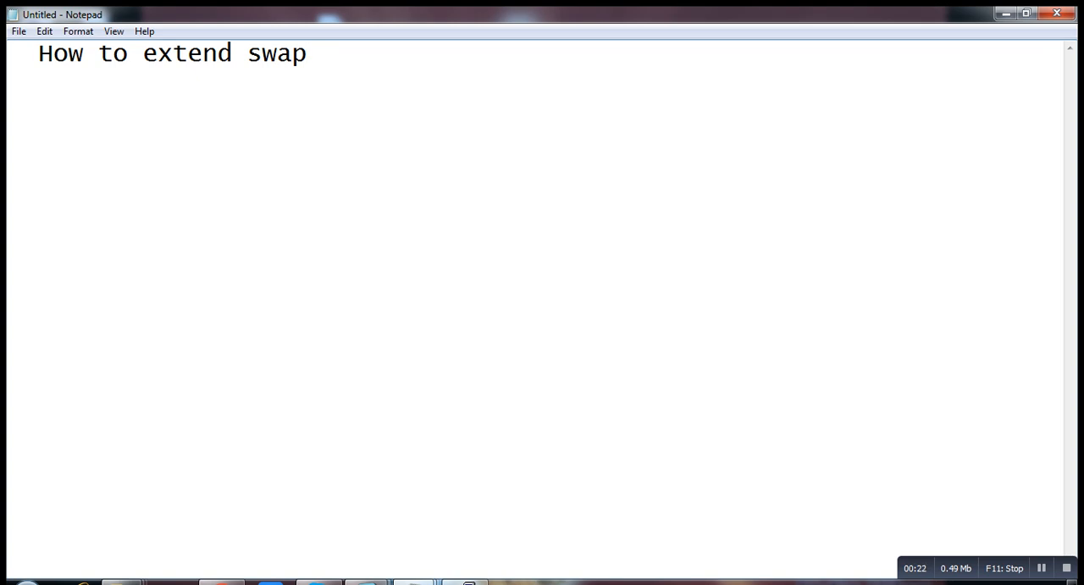
type("partition")
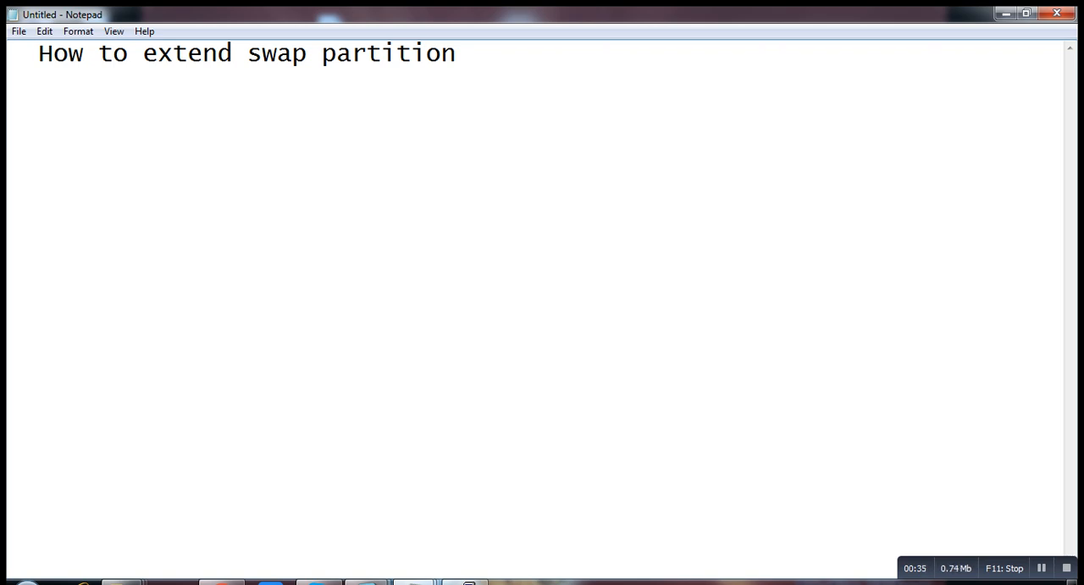
type("swap --")
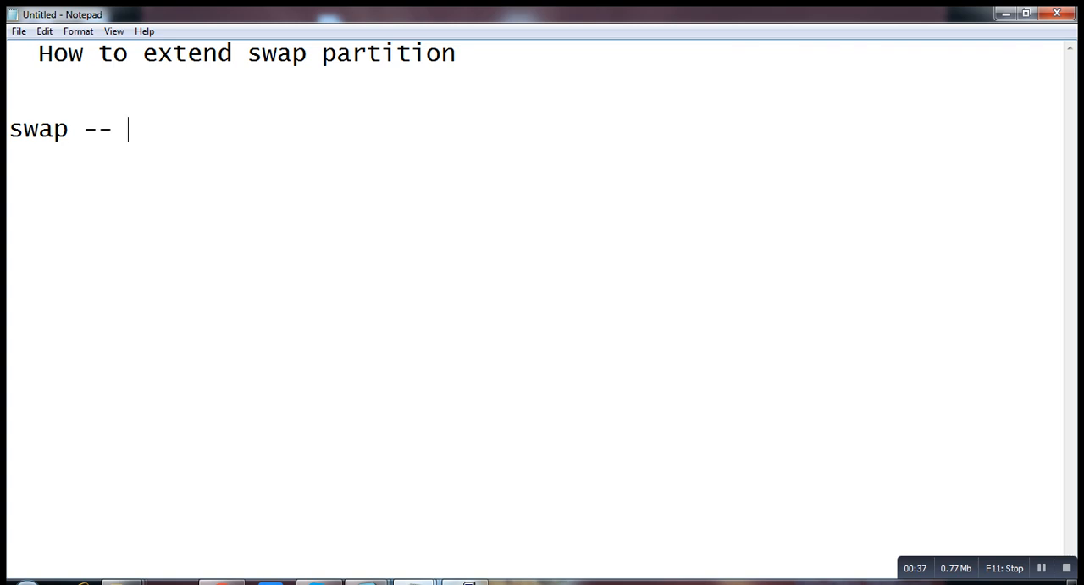
type("pa")
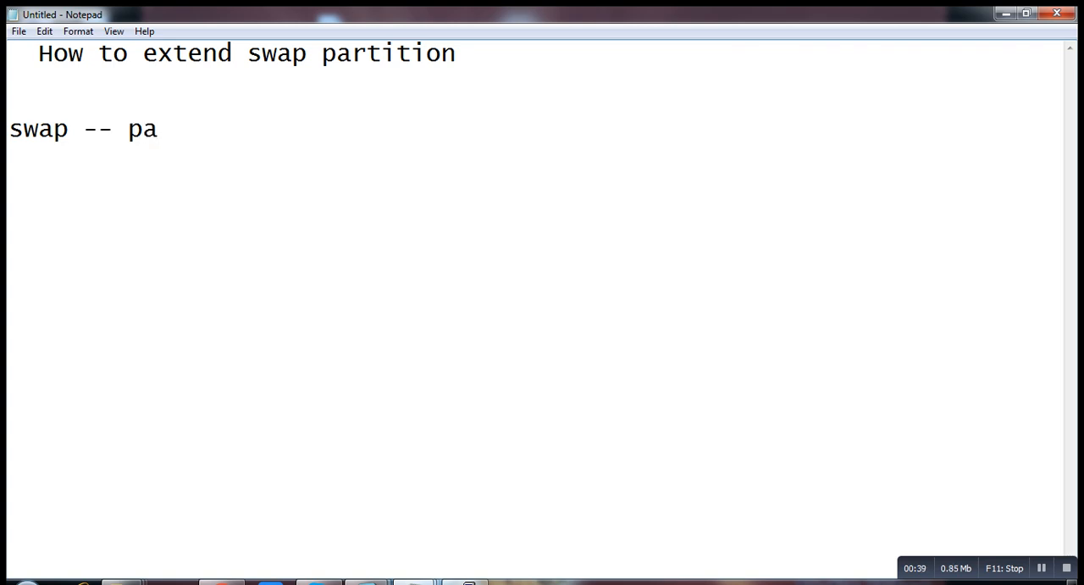
type("gefio")
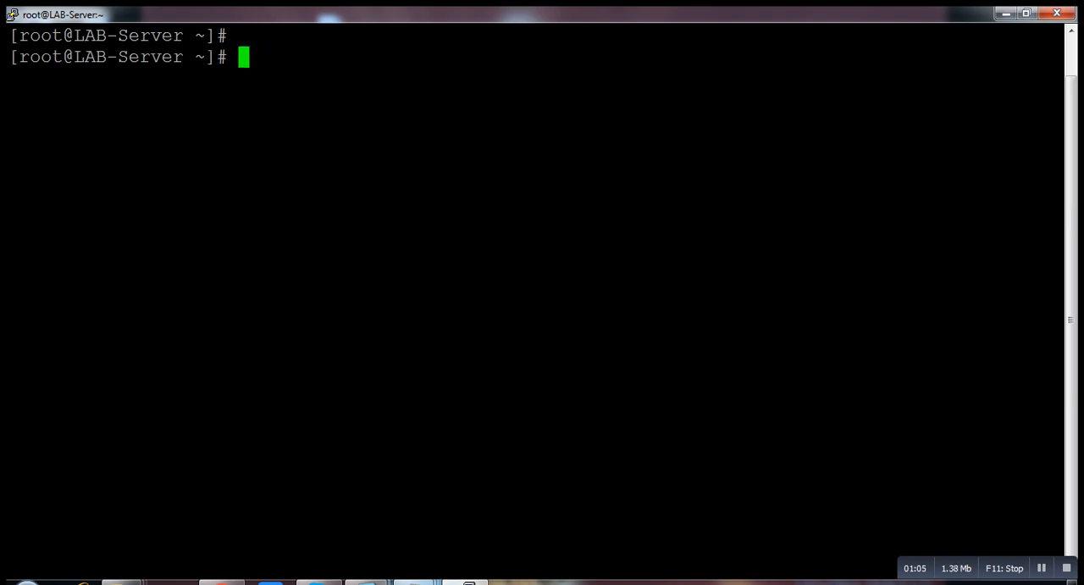
Run a mistyped 'swap -g', then 'free -g' showing 1 GiB of swap, all free.
type("swap -g")
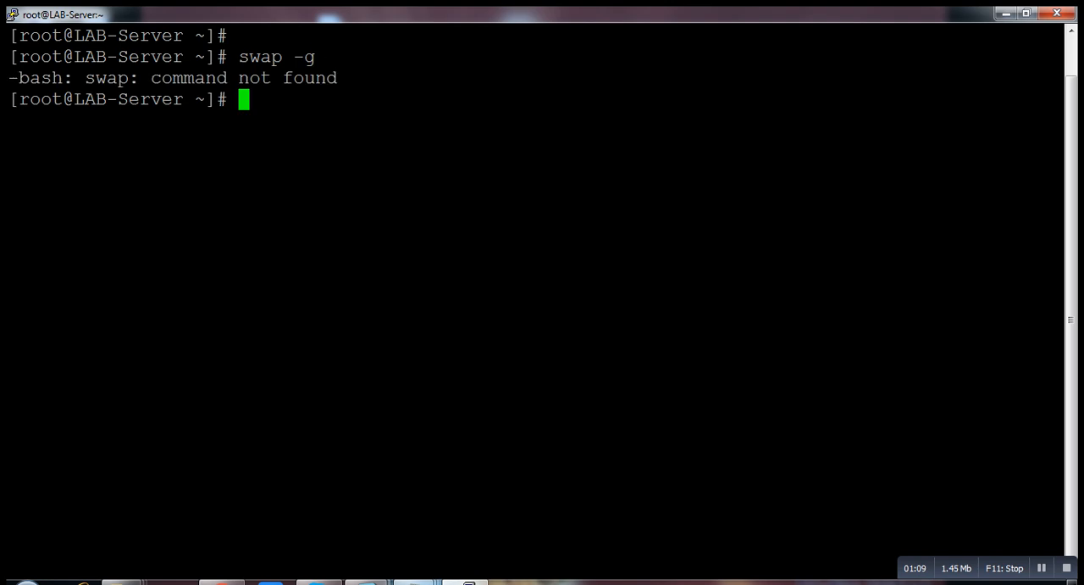
type("free -g")
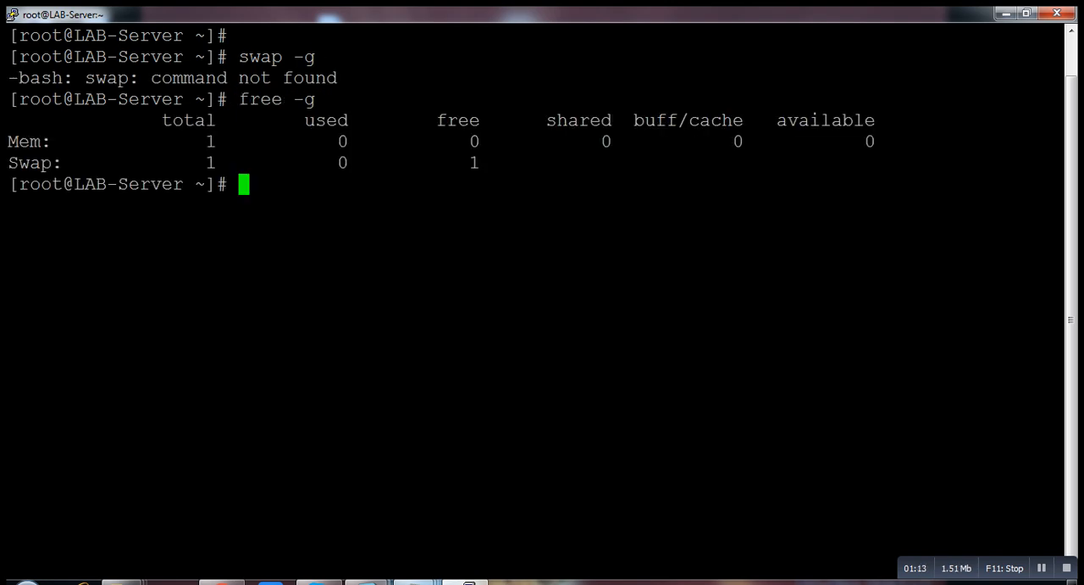
type("c")
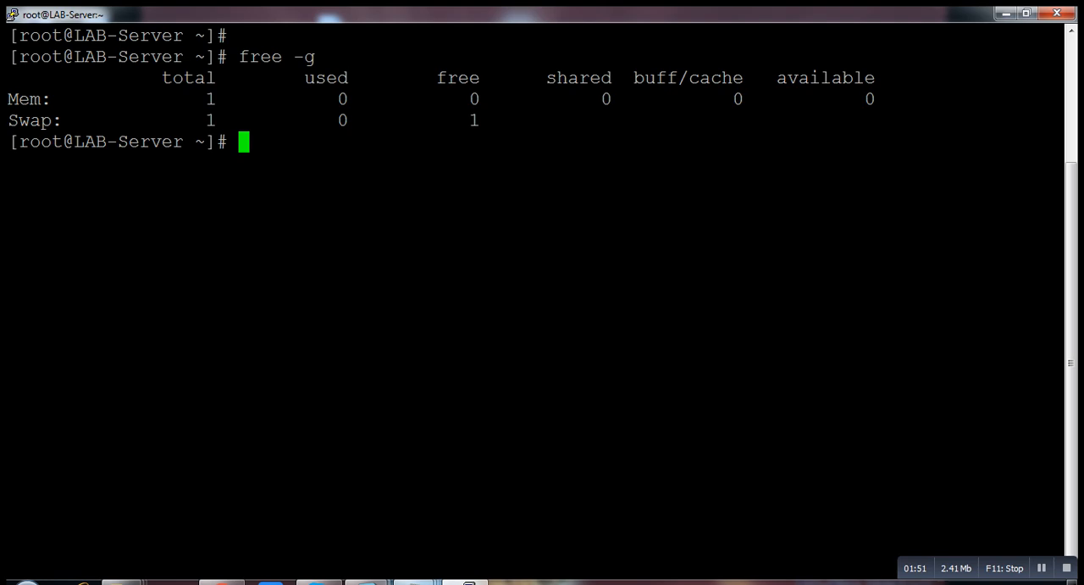
List logical volumes with 'lvs' (swap in rhel at 2.00g), check 'free -g', and clear the screen.
type("clear")
type("lvs")
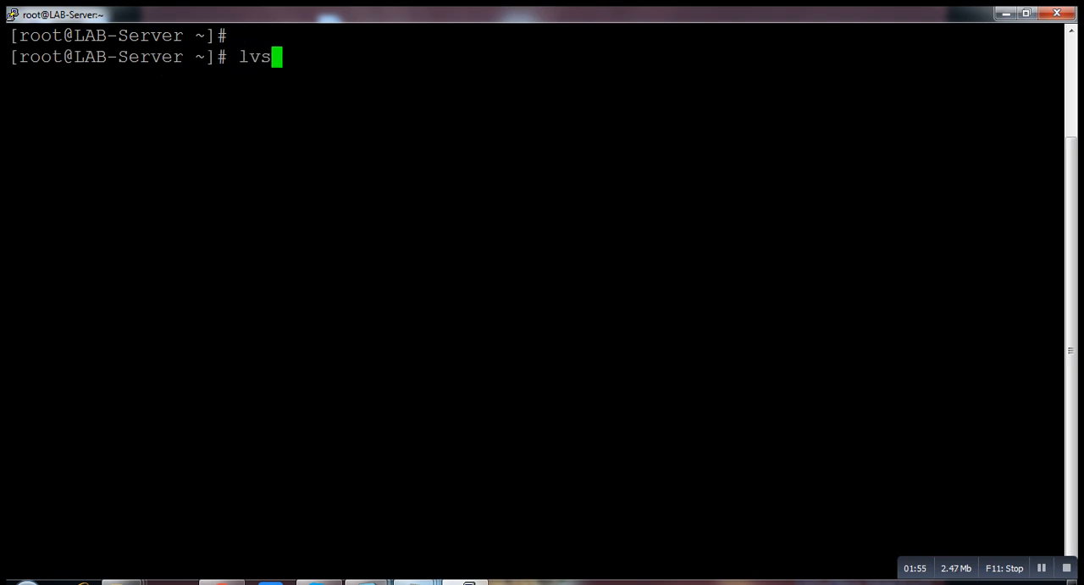
key("Return")
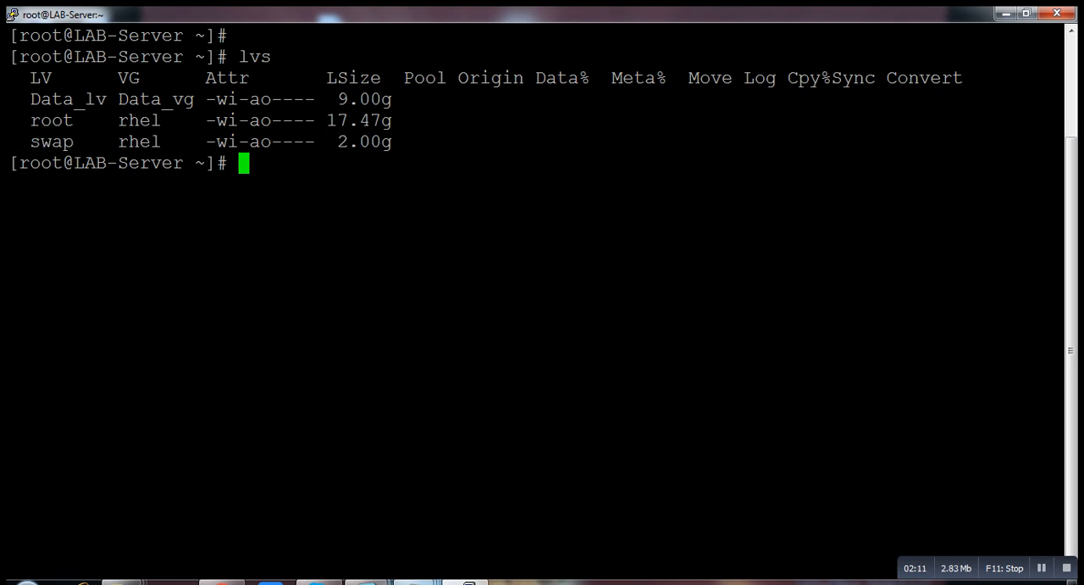
type("free -g")
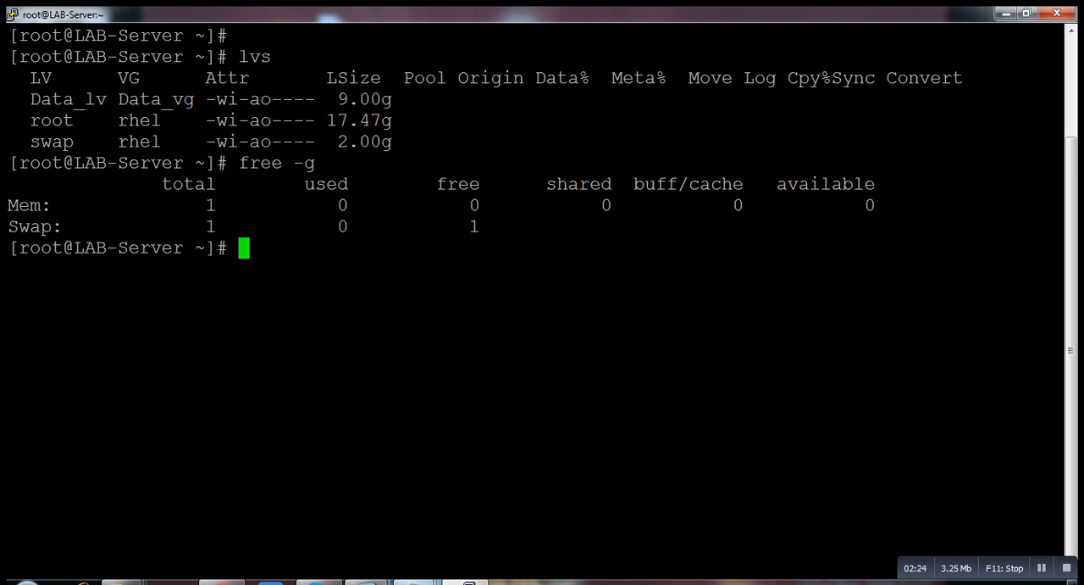
type("clea")
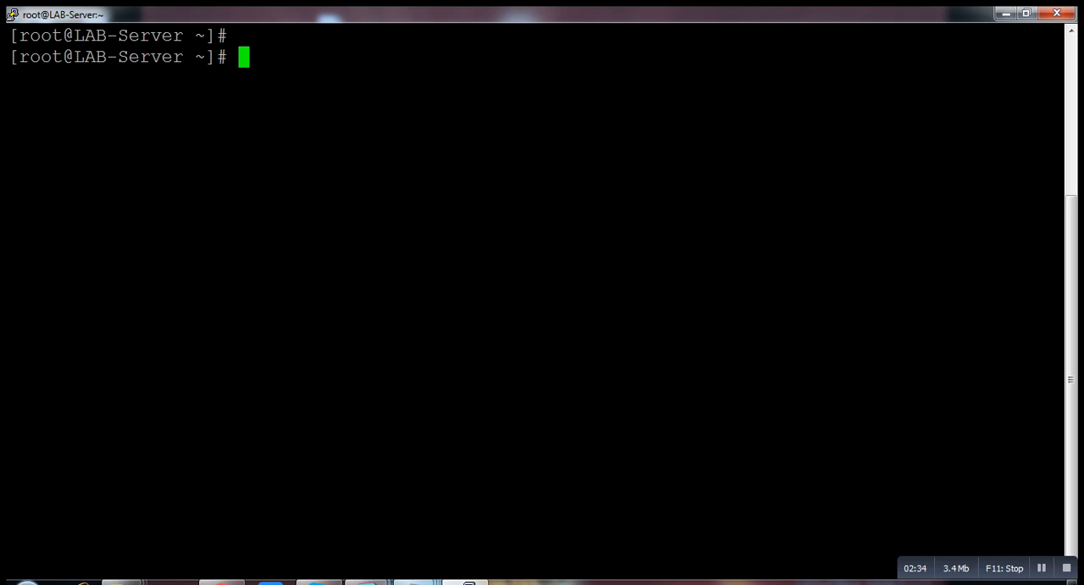
List block devices with 'lsblk' to find the unused 5G disk, then run 'pvcreate /dev/sdd'.
type("lsblk")
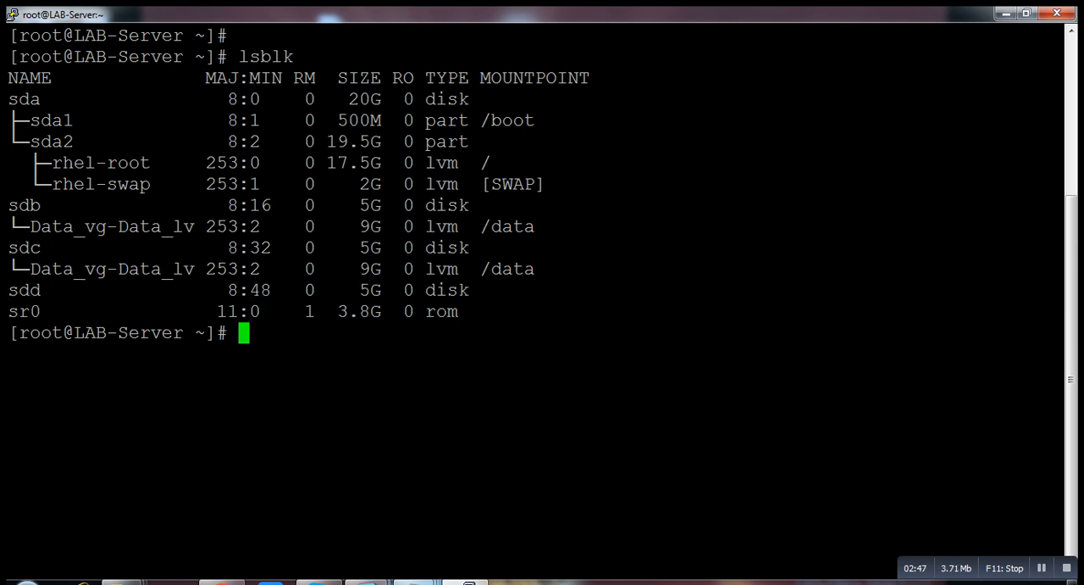
type("clear")
type("pvcre")
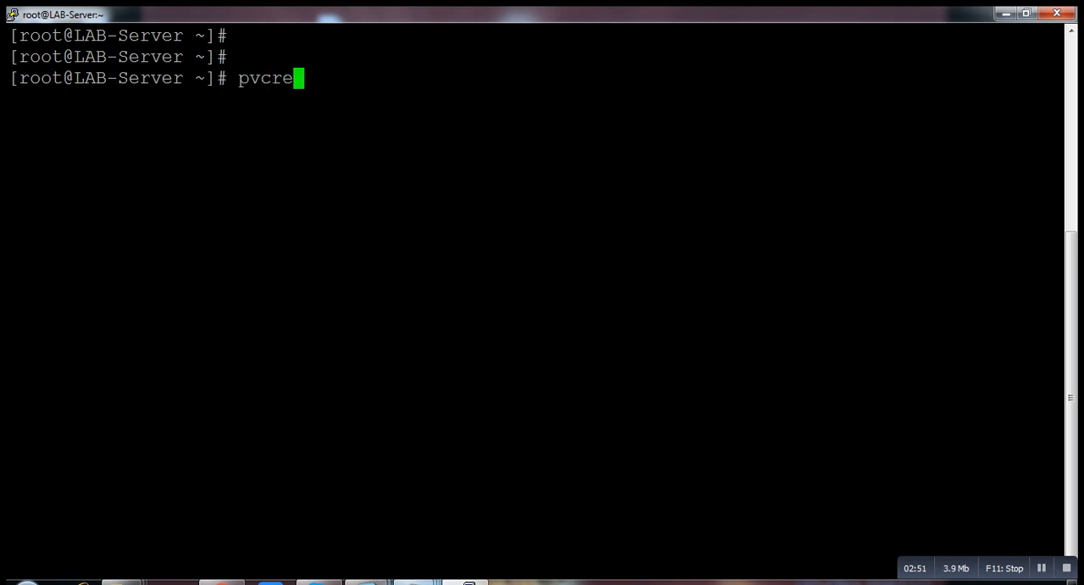
type("ate /dev/s")
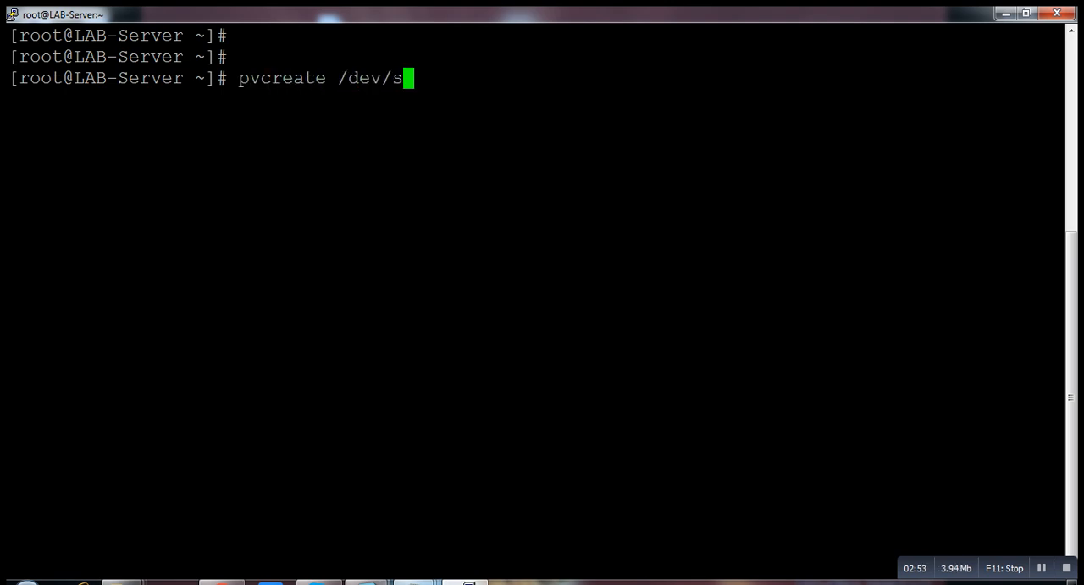
type("d")
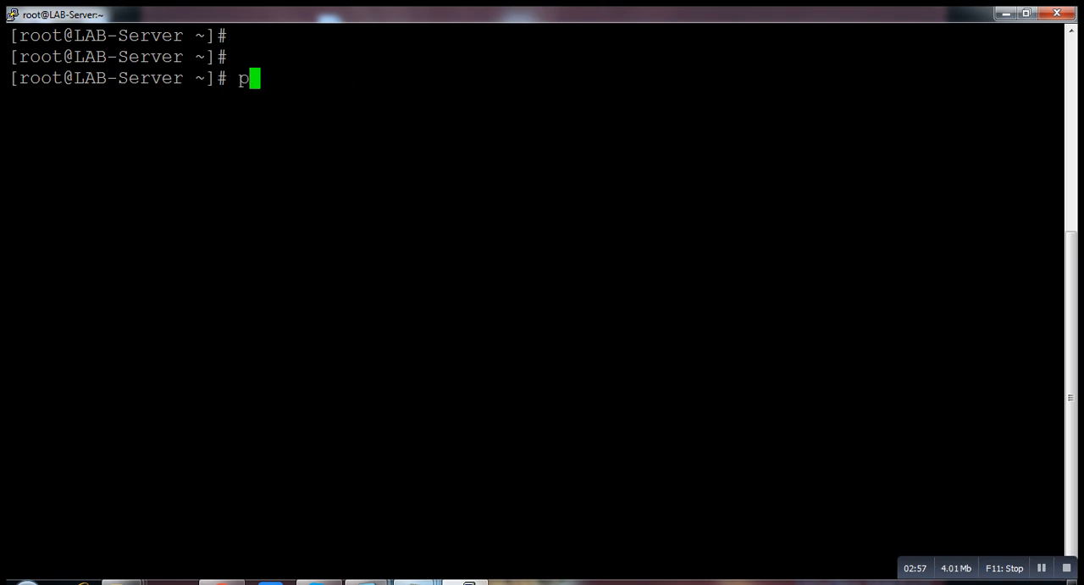
type("sblk")
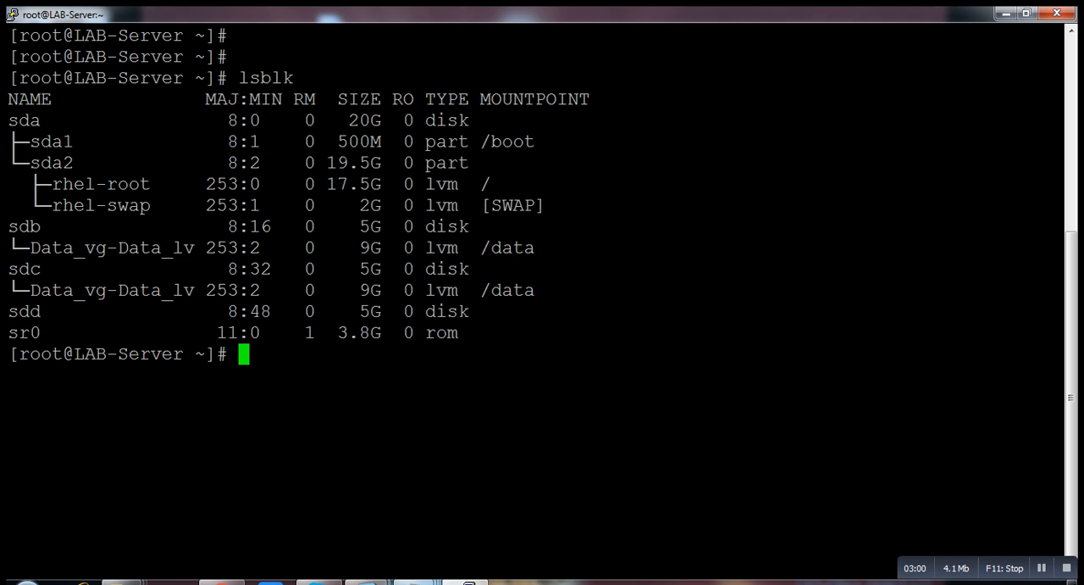
type("pvcreate")
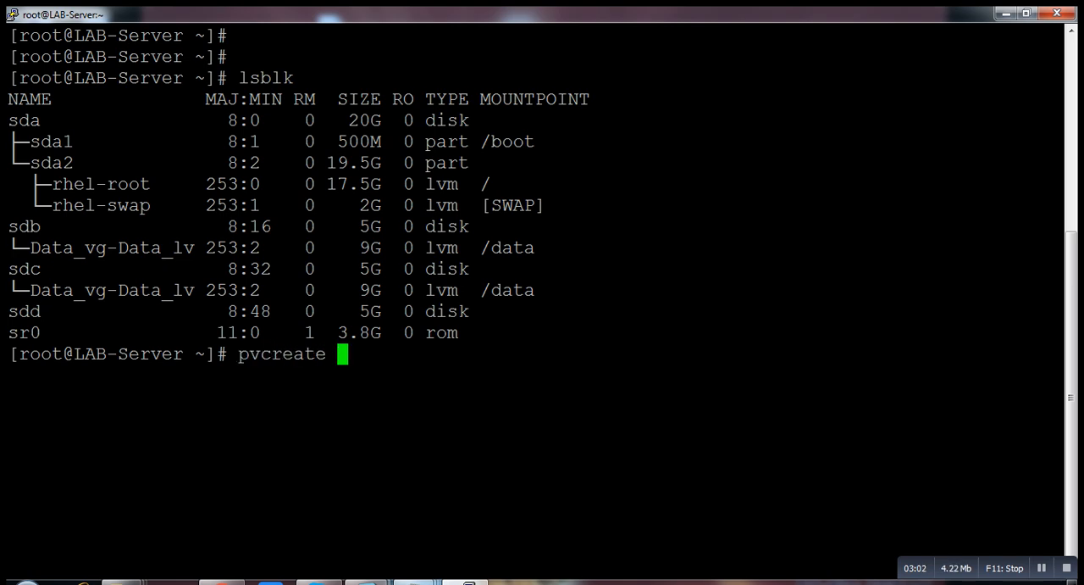
type("/dev/sdd")
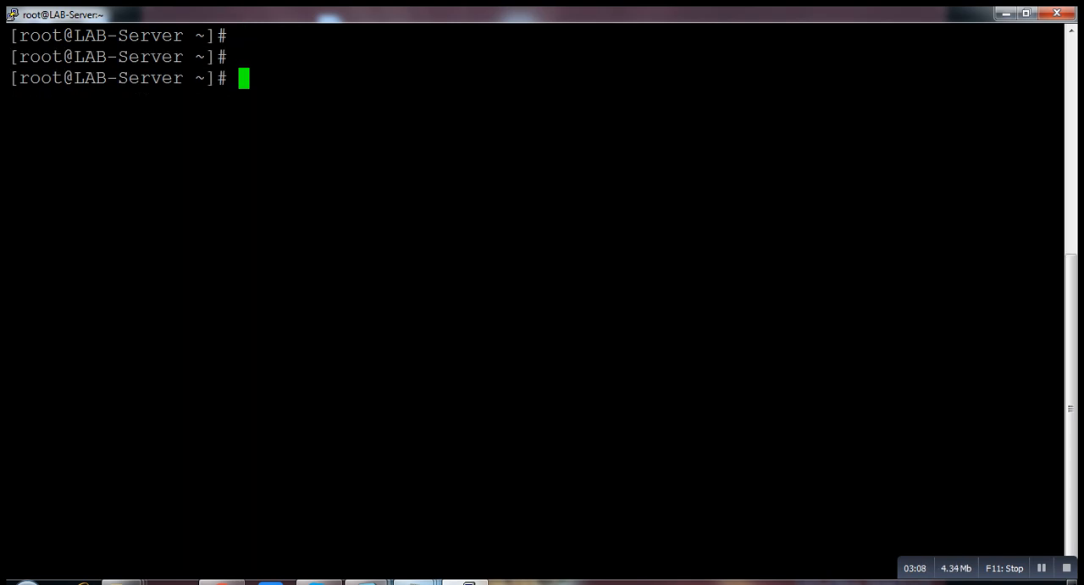
Check the volume groups with 'vgs' and run 'vgextend rhel /dev/sdd' to add the new disk.
type("vgs")
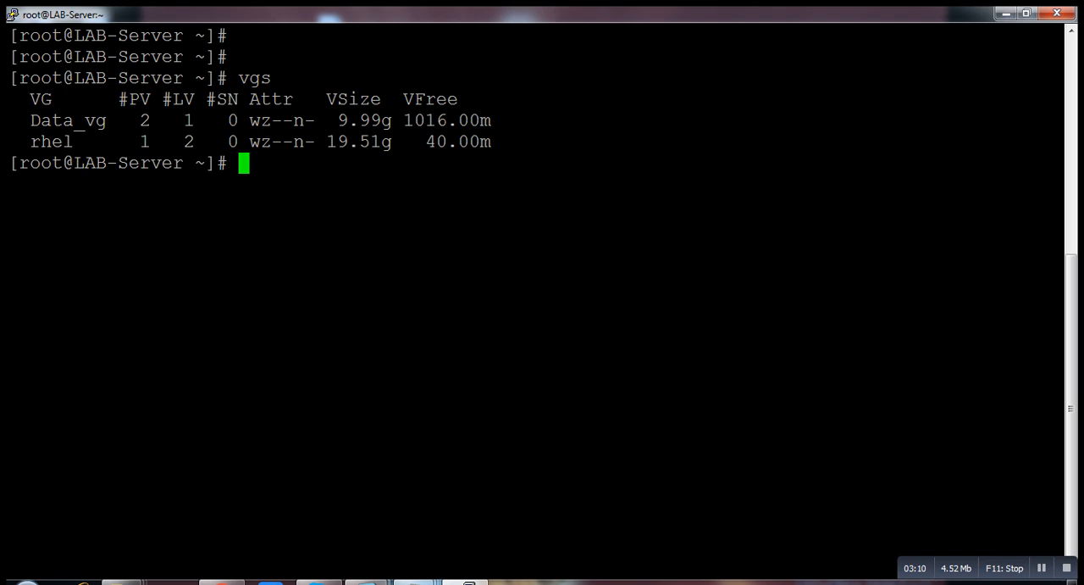
type("vgextend")
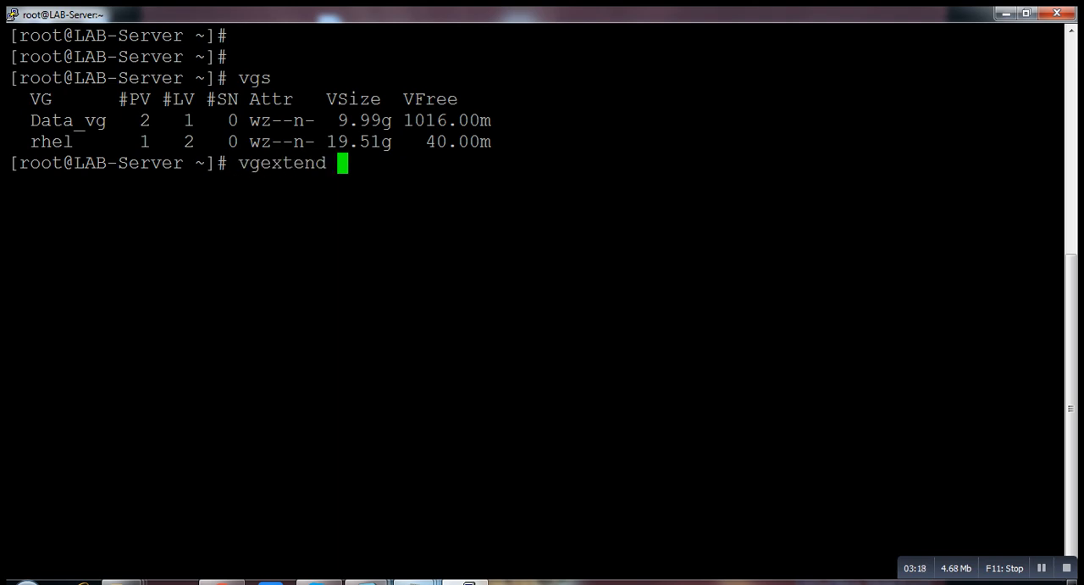
type("rhel")
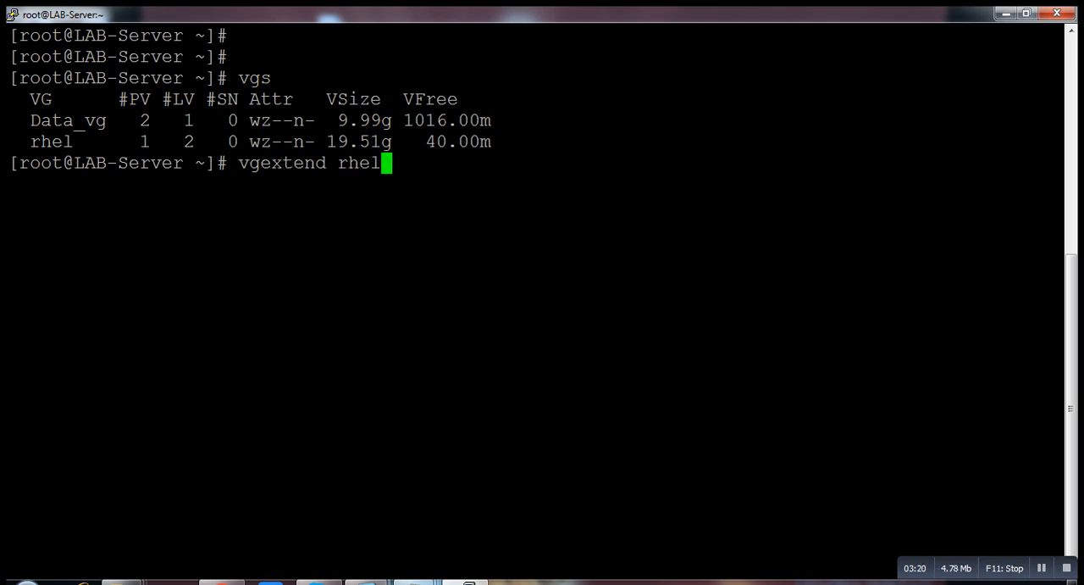
type("/d")
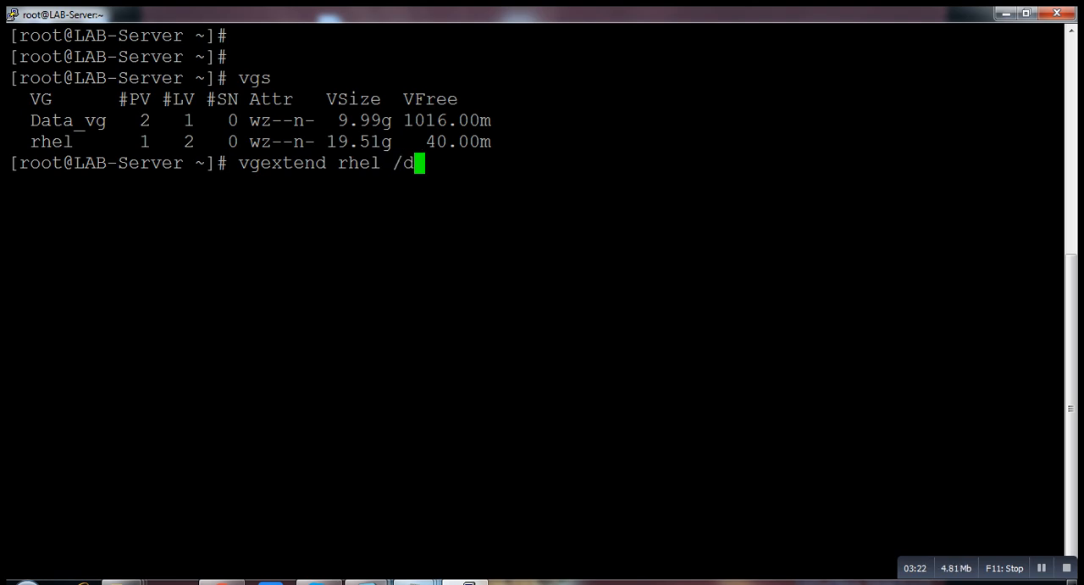
type("ev/sdd")
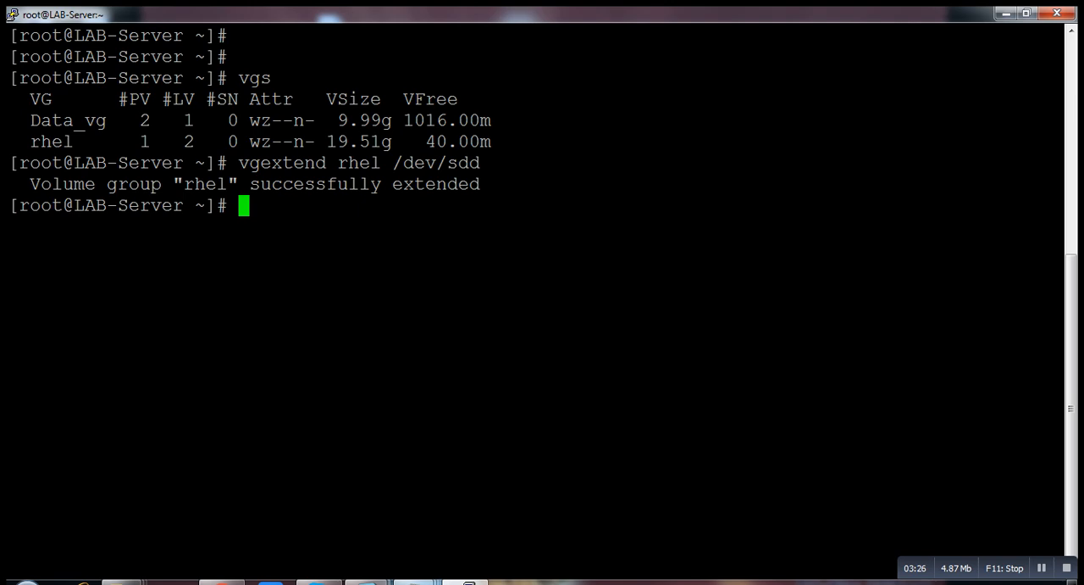
type("lve")
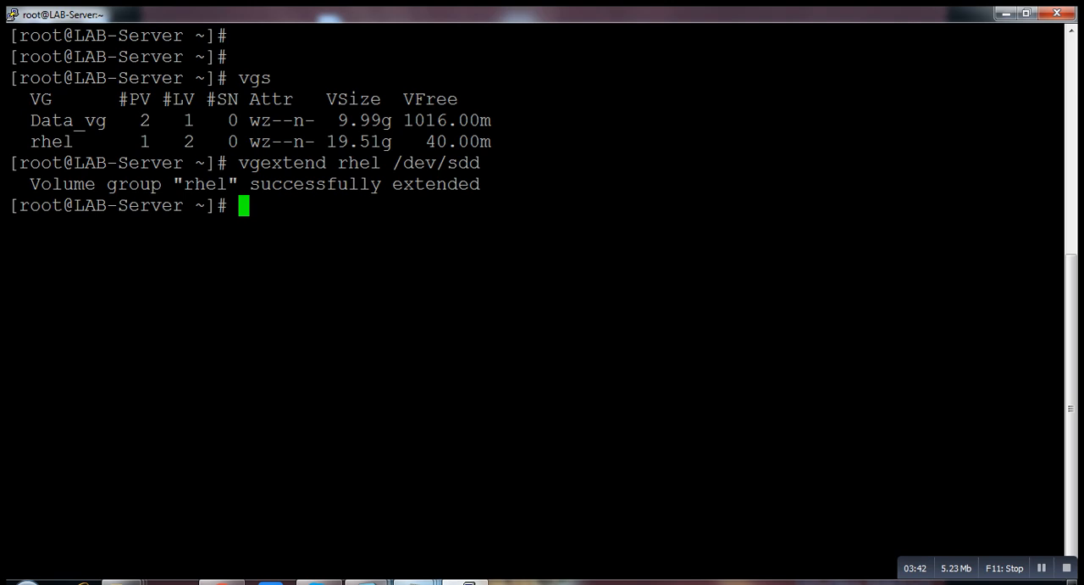
Start typing 'echo "3" > /proc/s' at the shell prompt, leaving it unfinished.
type("e")
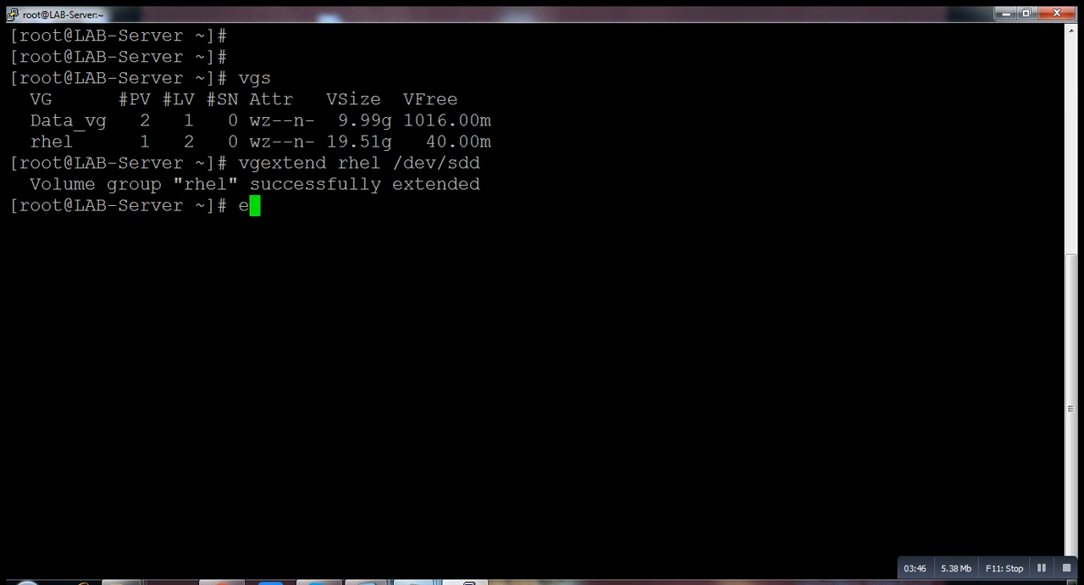
type("cho")
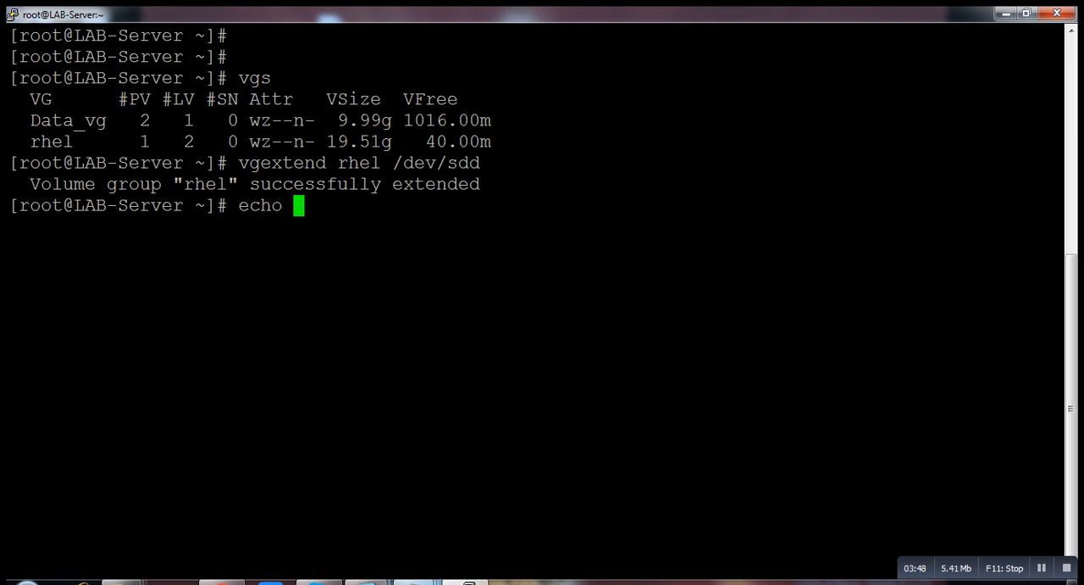
type("\"3\"")
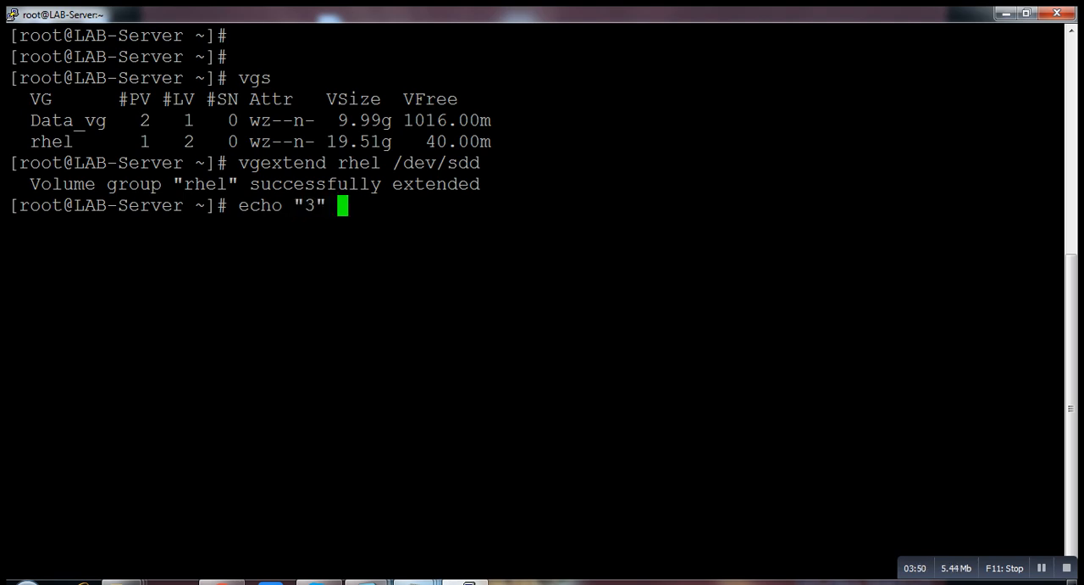
type(">")
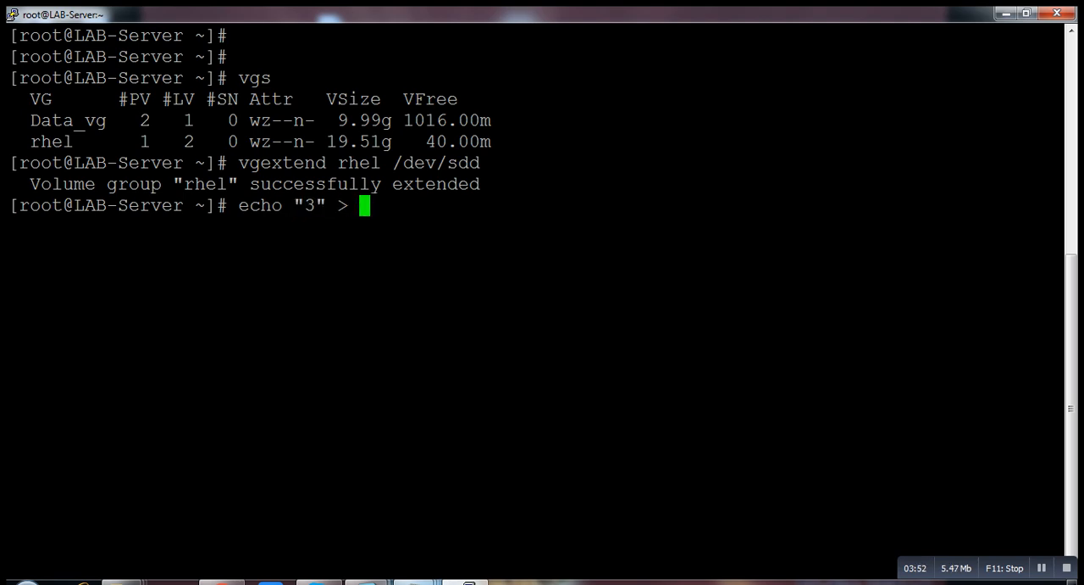
type("/proc/s")
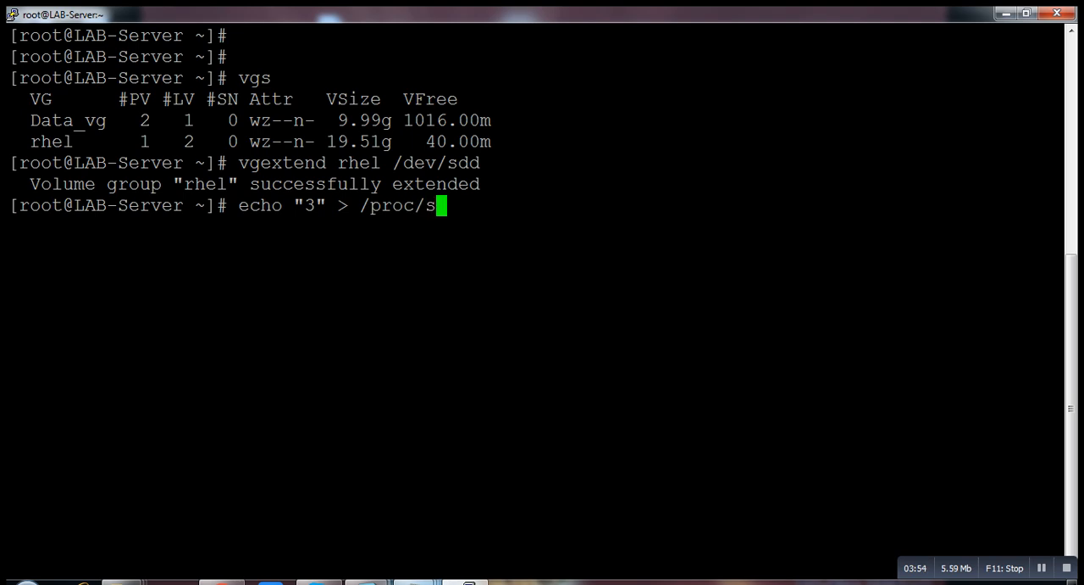
key("BackSpace")
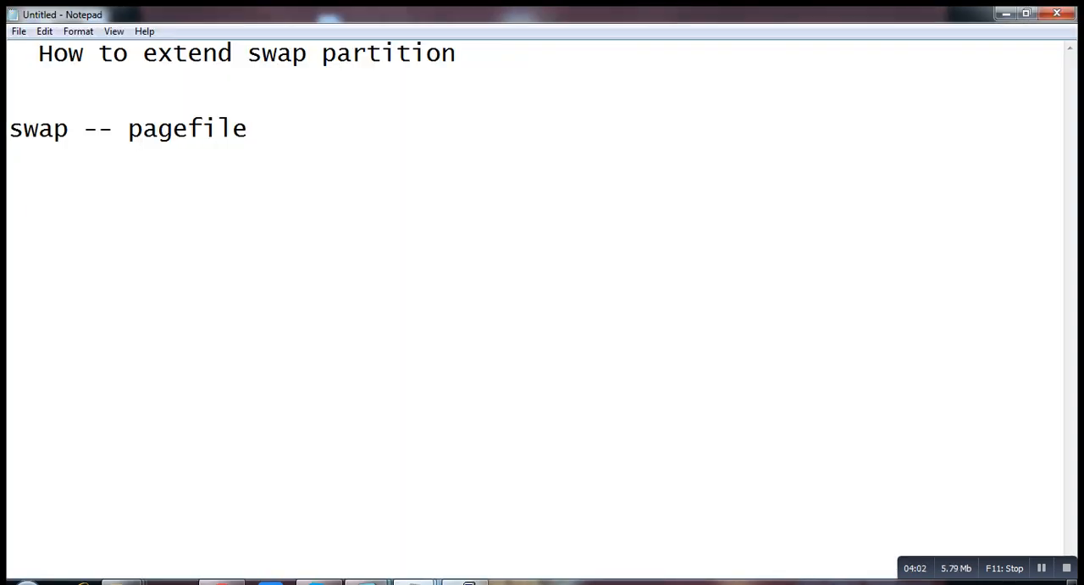
Note the command 'echo "1" > /proc/sys/vm/drop_cache' on a new line in Notepad.
type("echo \"1")
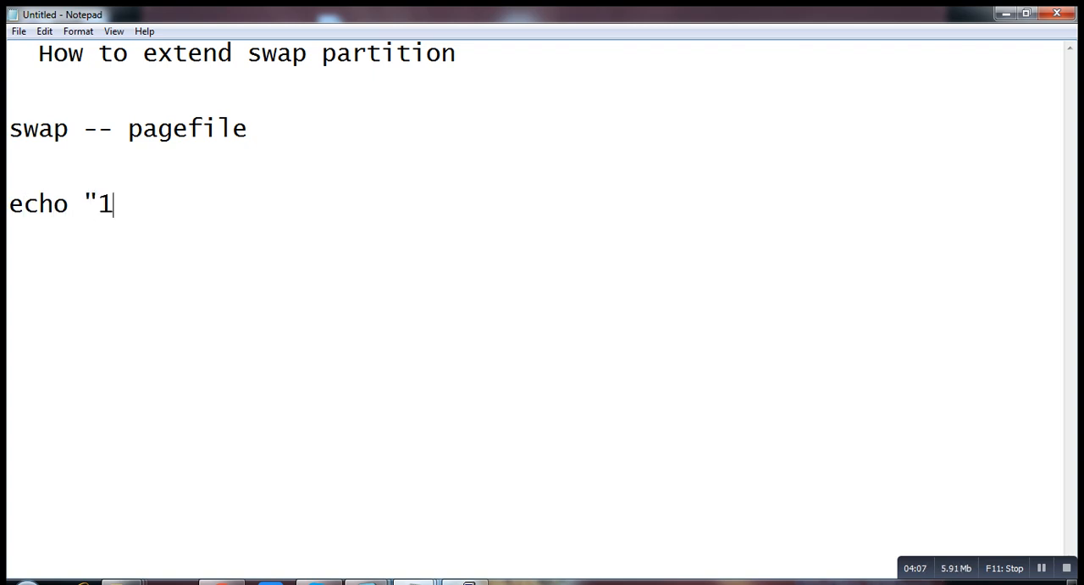
type("\" >")
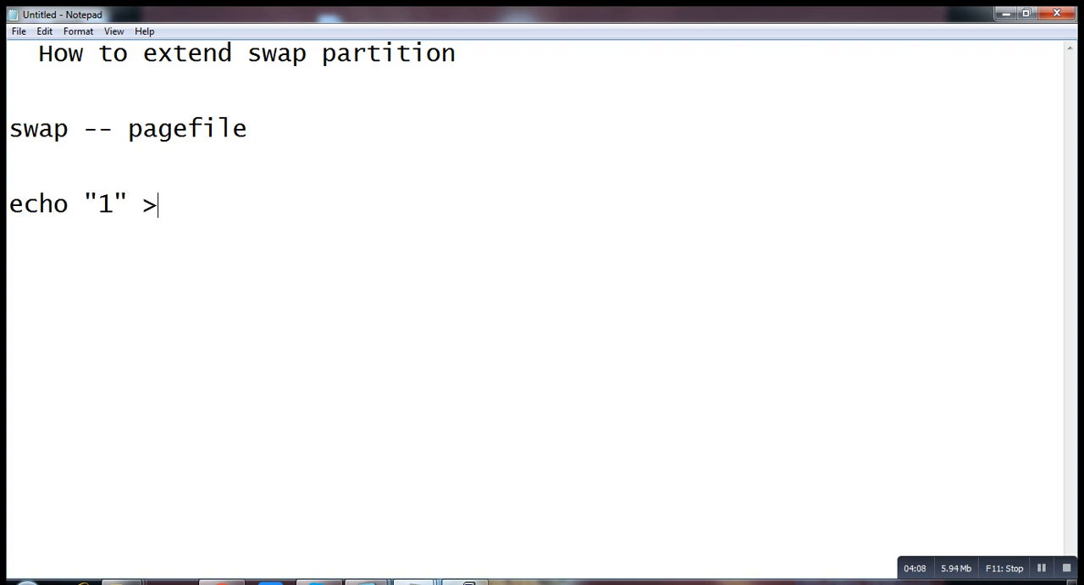
type("/pro")
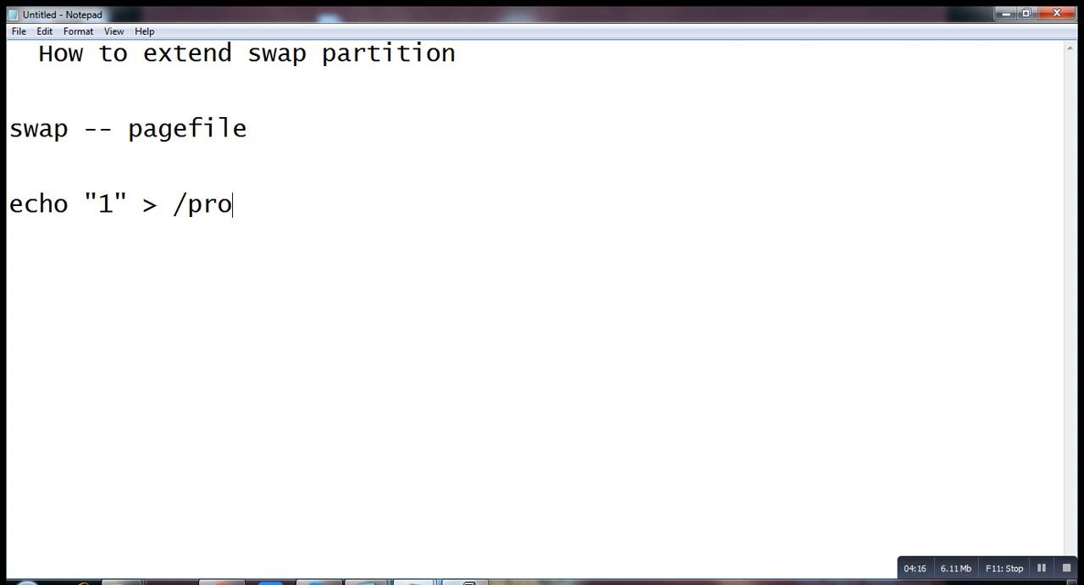
type("c")
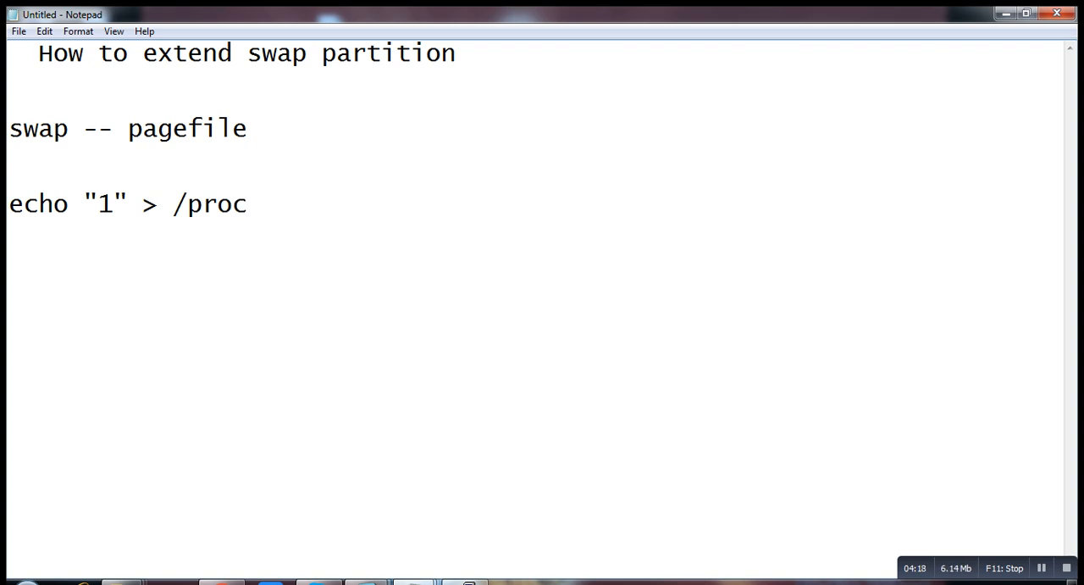
type("/sys/")
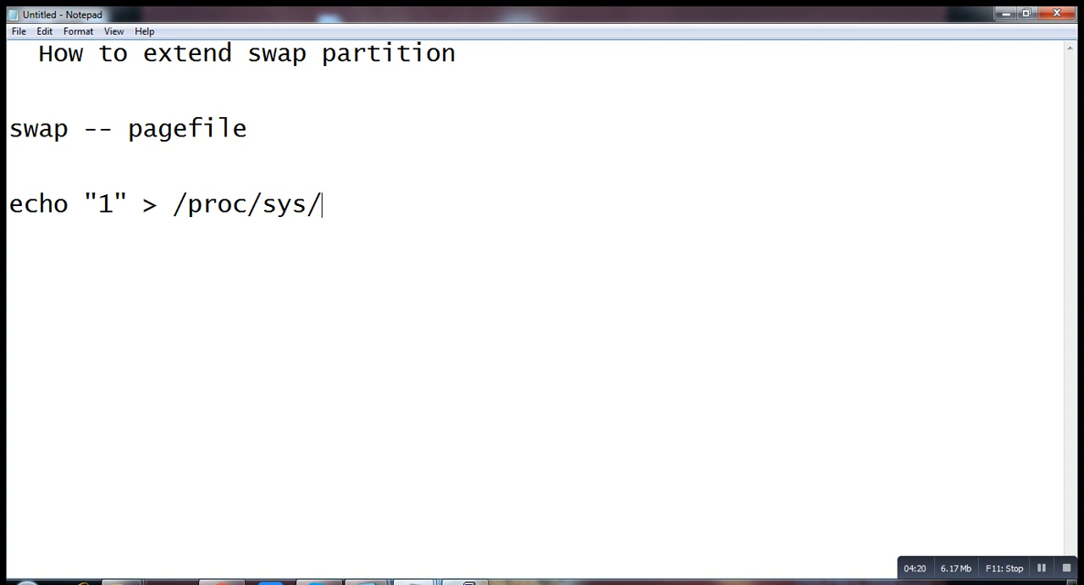
type("vm/d")
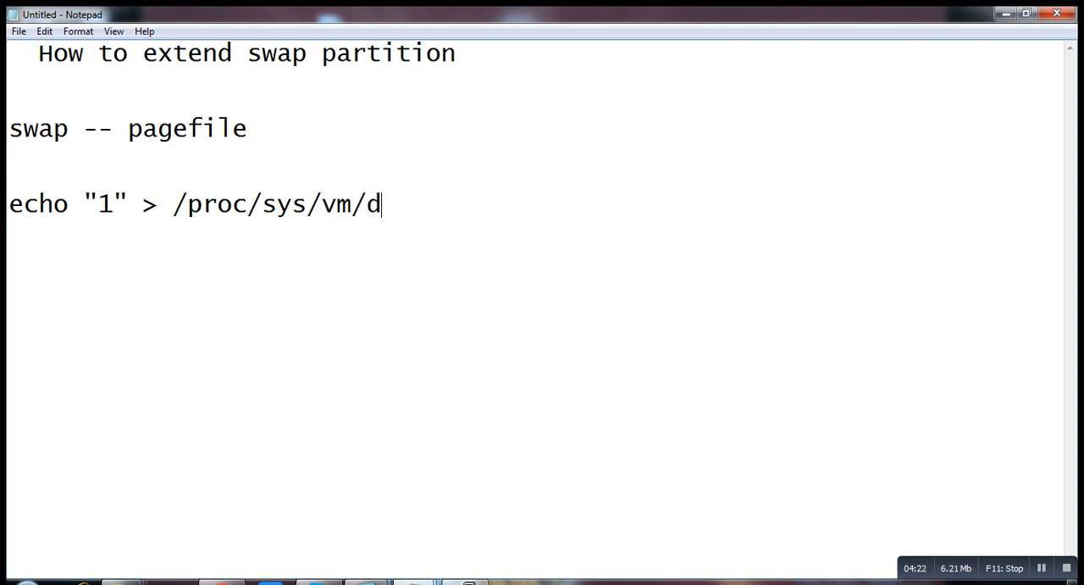
type("rop_")
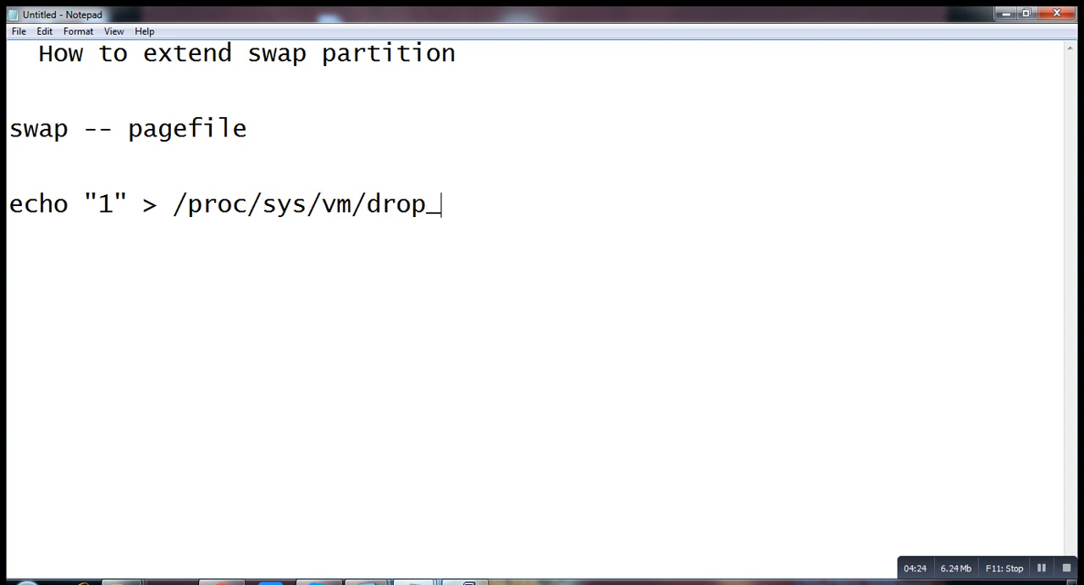
type("cach")
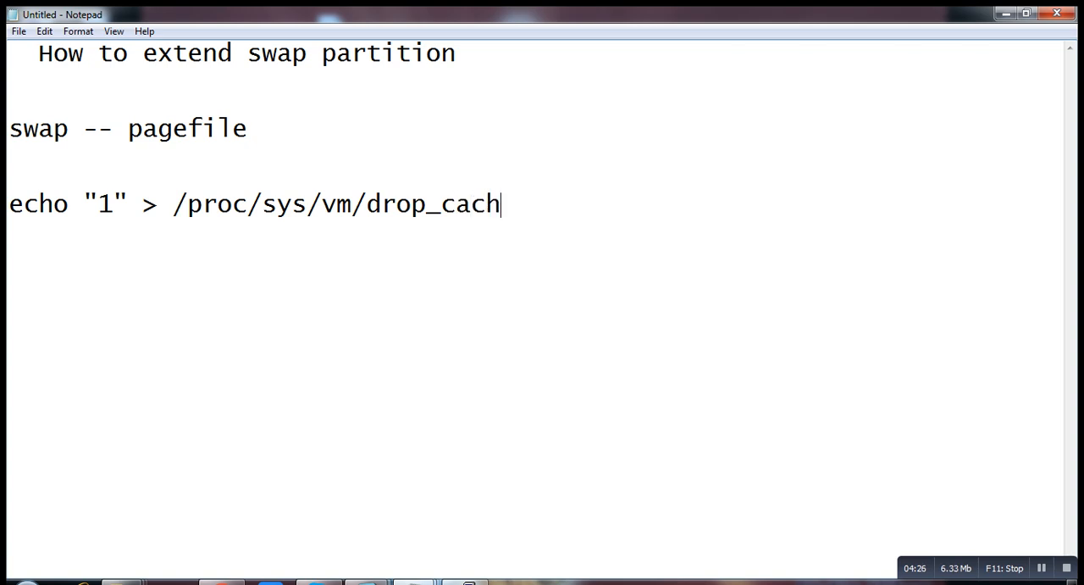
type("e")
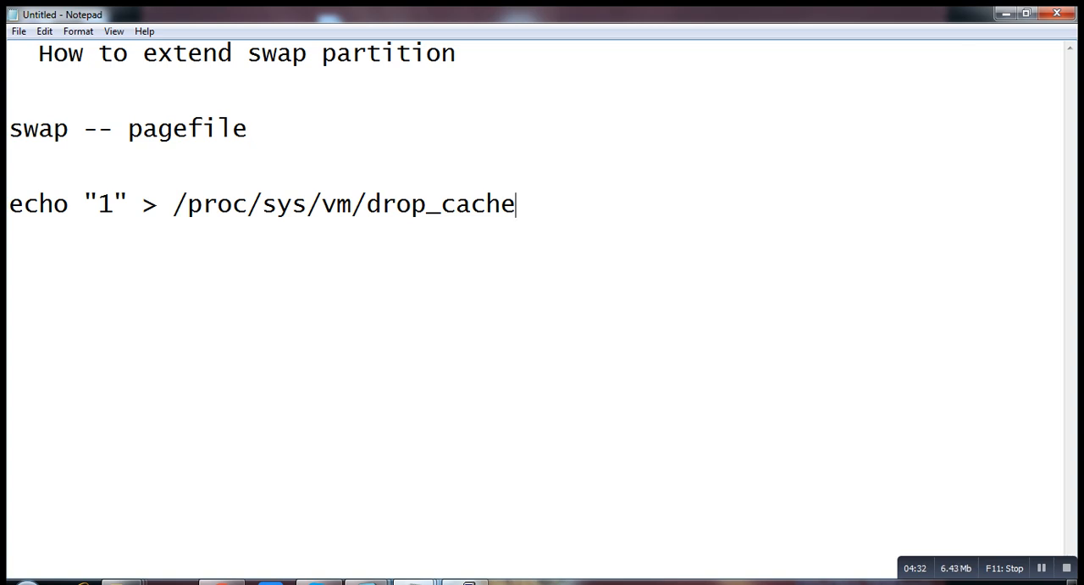
Insert a 'Pagecaches' label above the echo "1" line.
type("Pa")
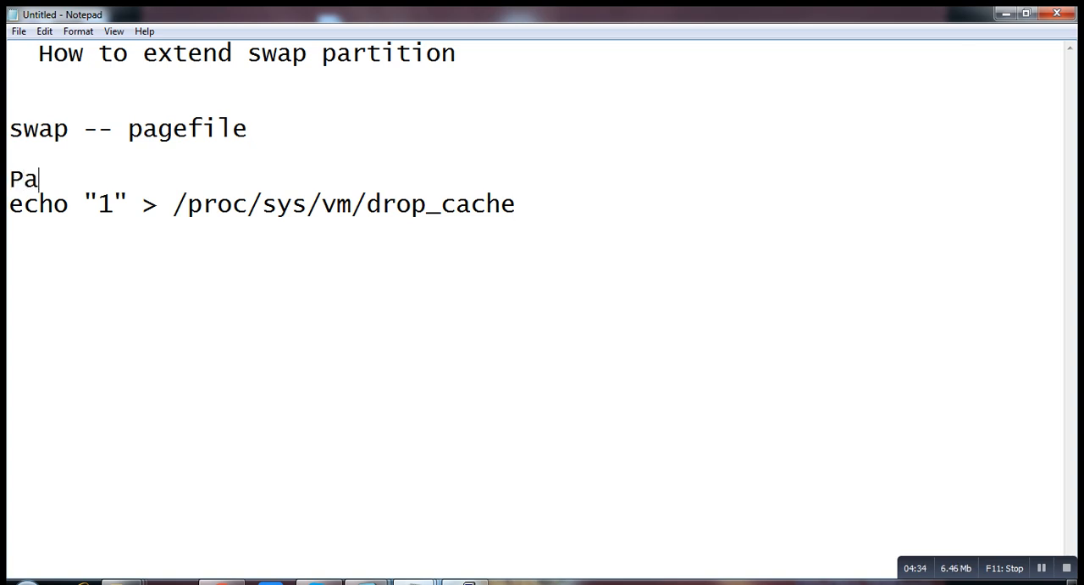
type("gecahf")
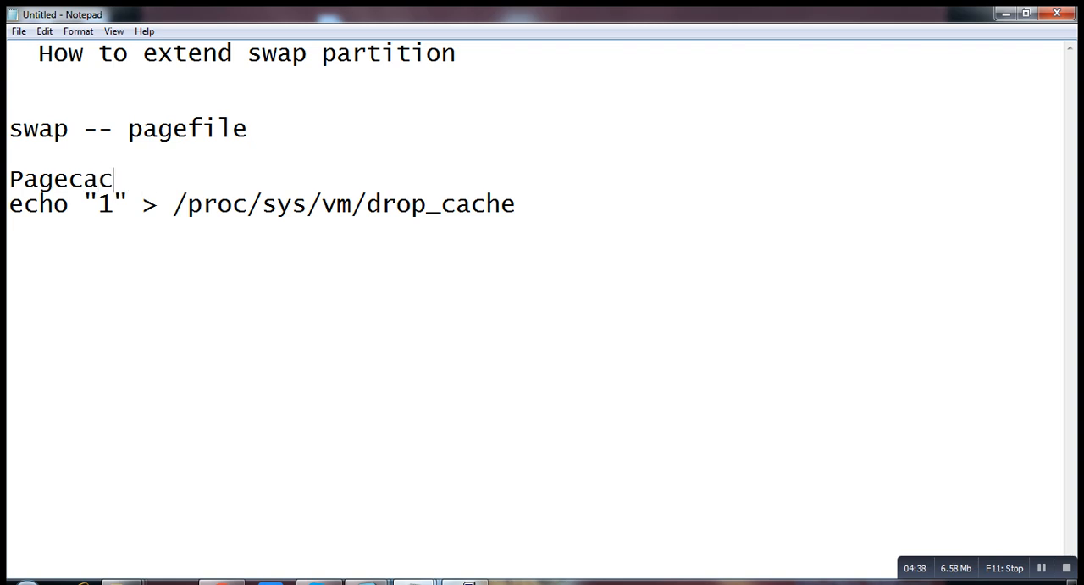
type("hes")
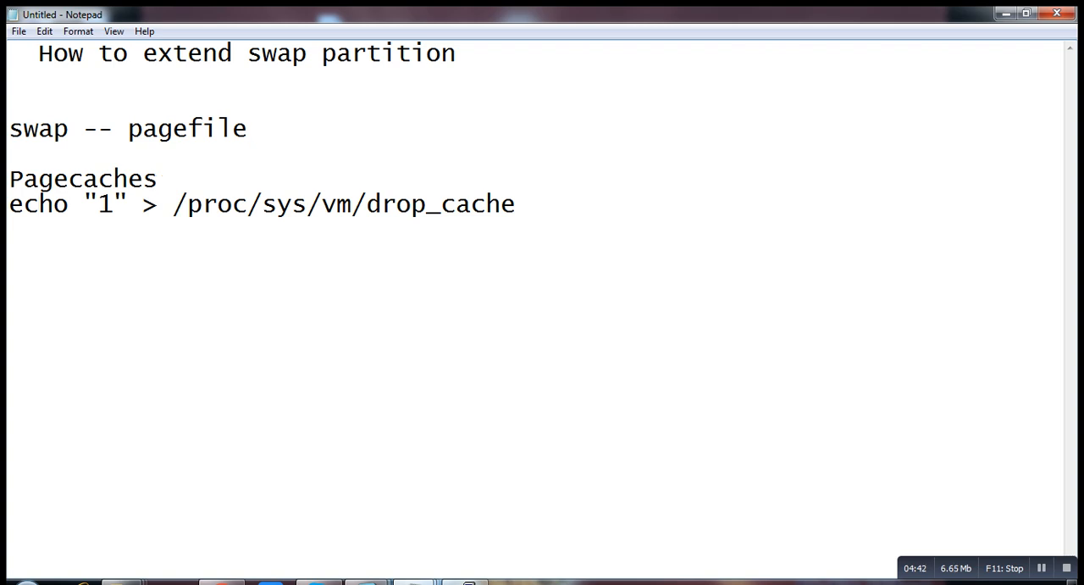
type("e")
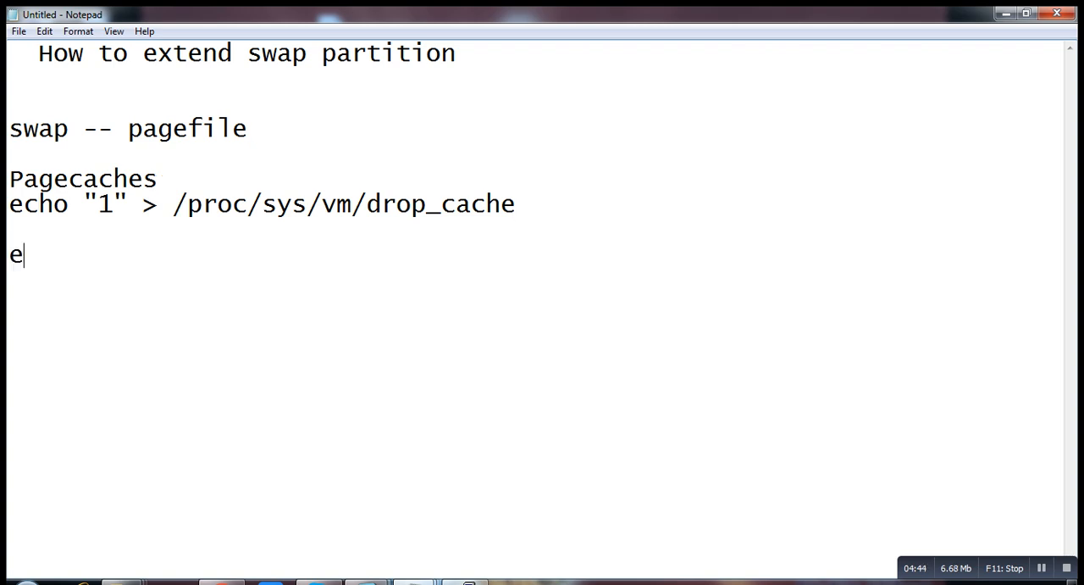
Note 'echo "2" > /proc/sys/vm/drop_caches' and correct the first line to end in drop_caches.
type("cho \"")
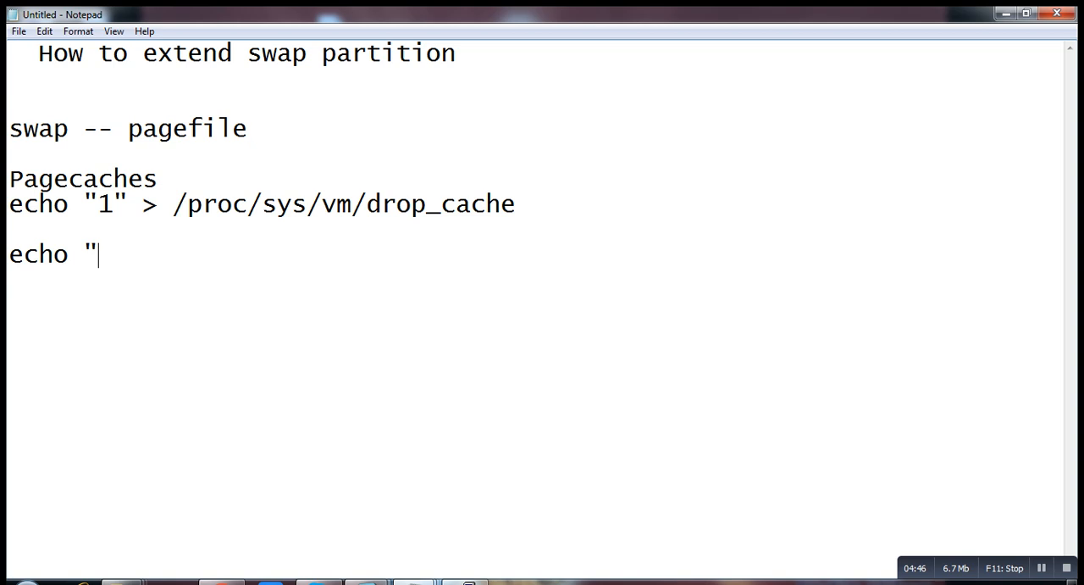
type("2\"")
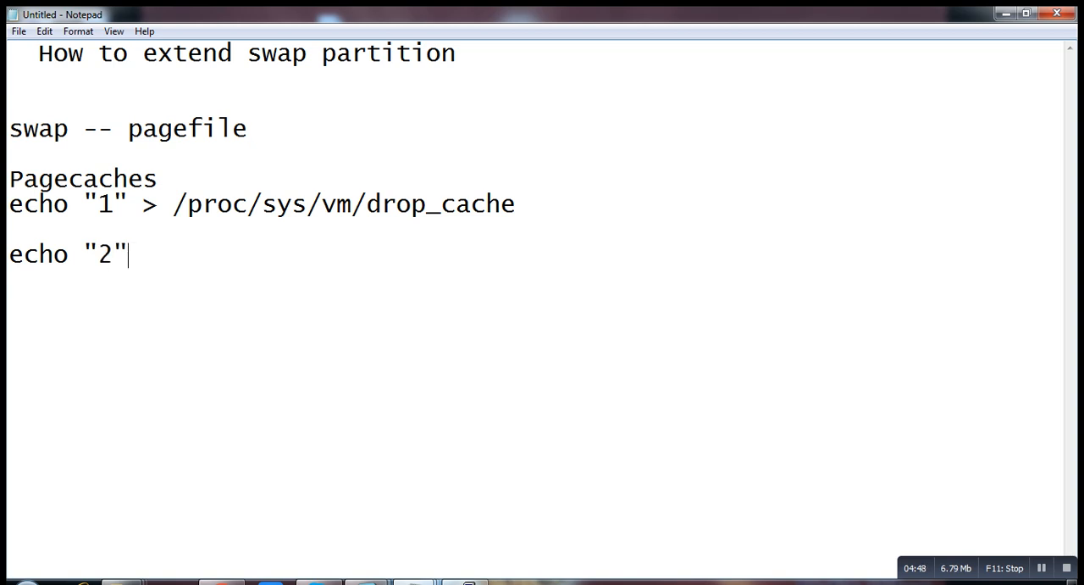
type("> /")
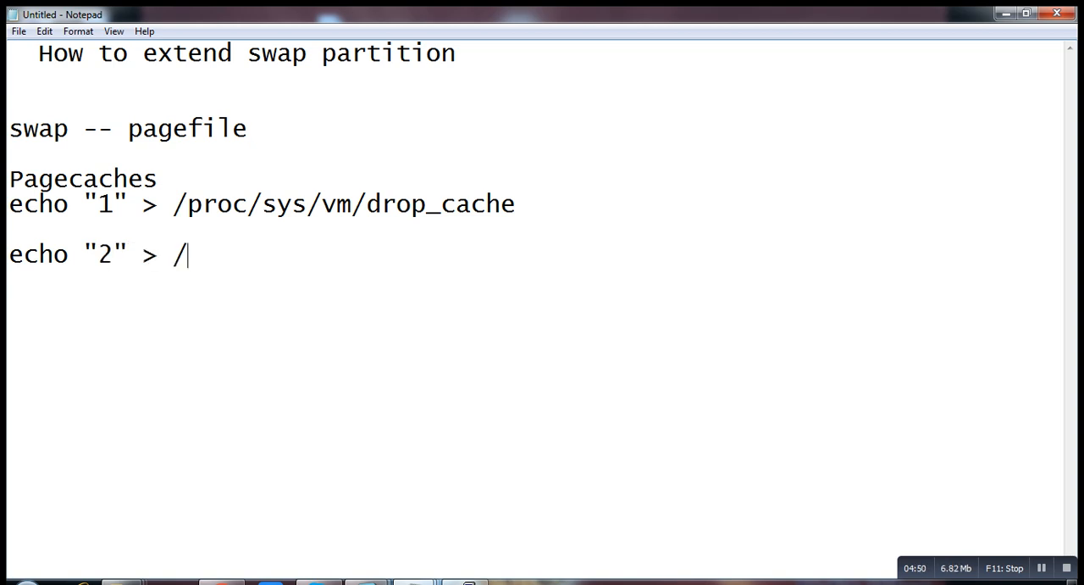
type("proc")
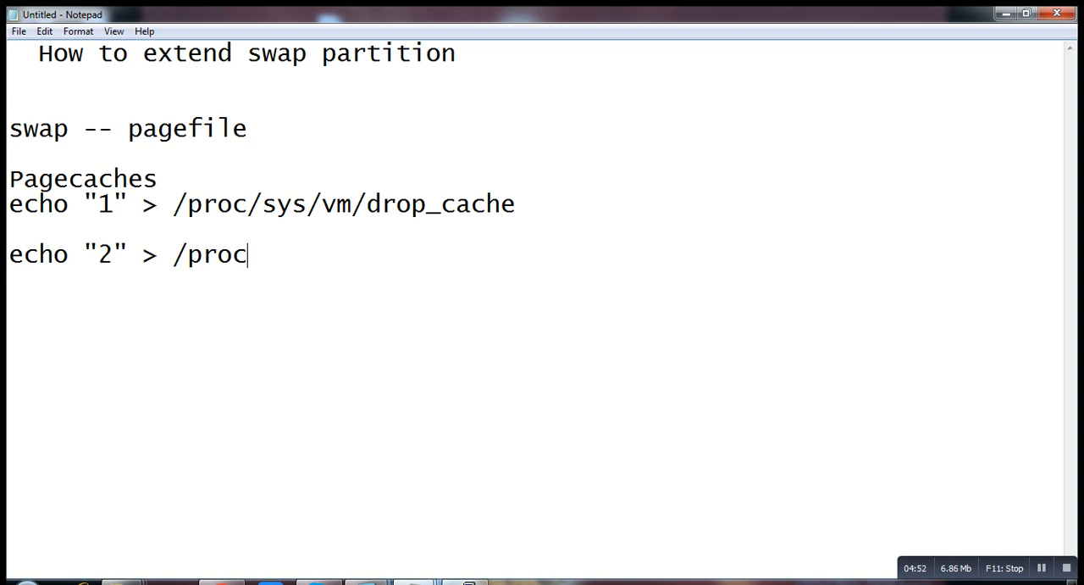
type("/sys/vm")
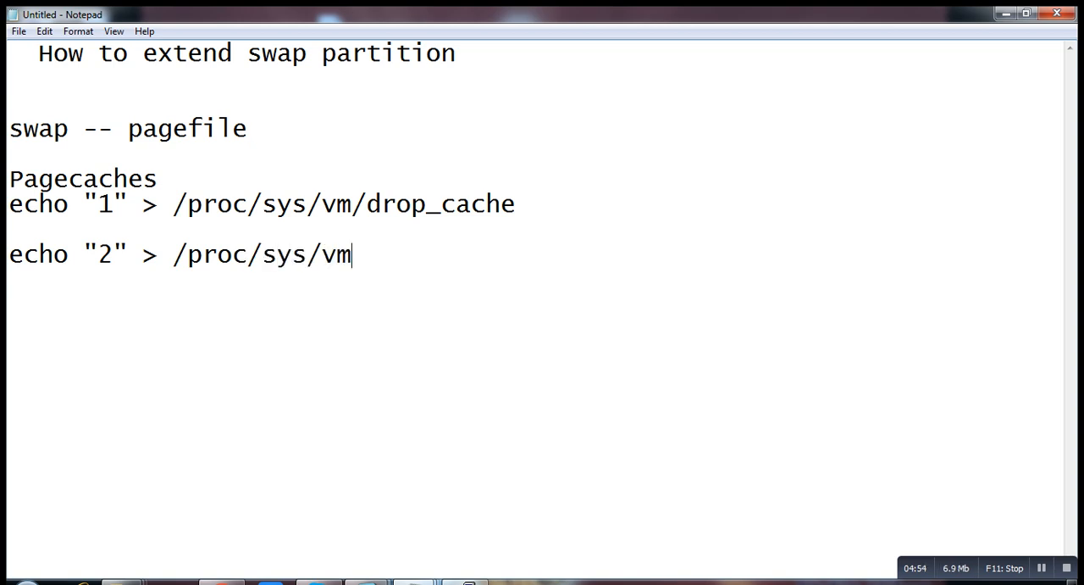
type("/drop")
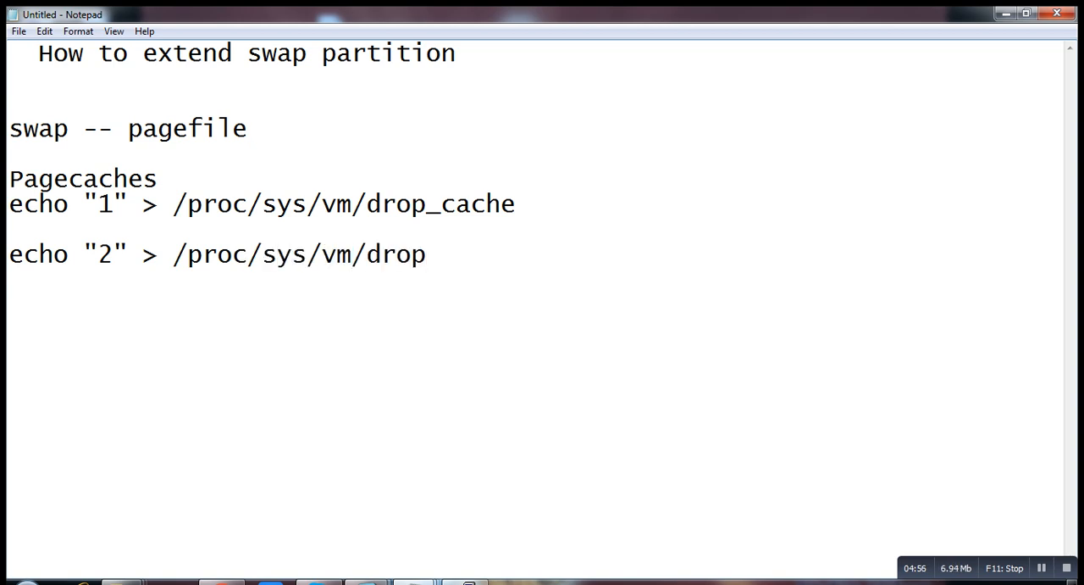
left_click(427, 254)
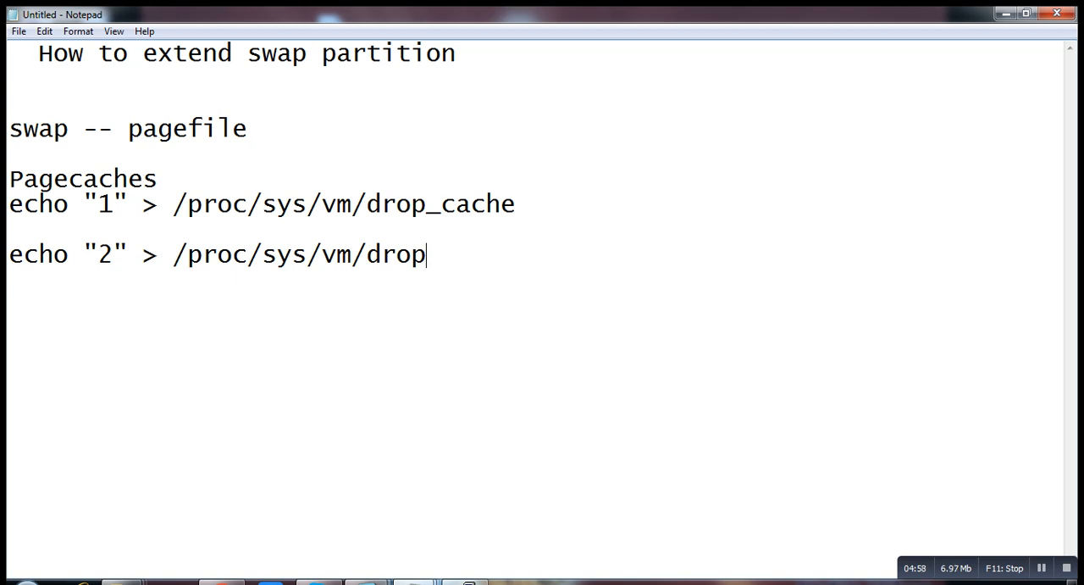
type("_")
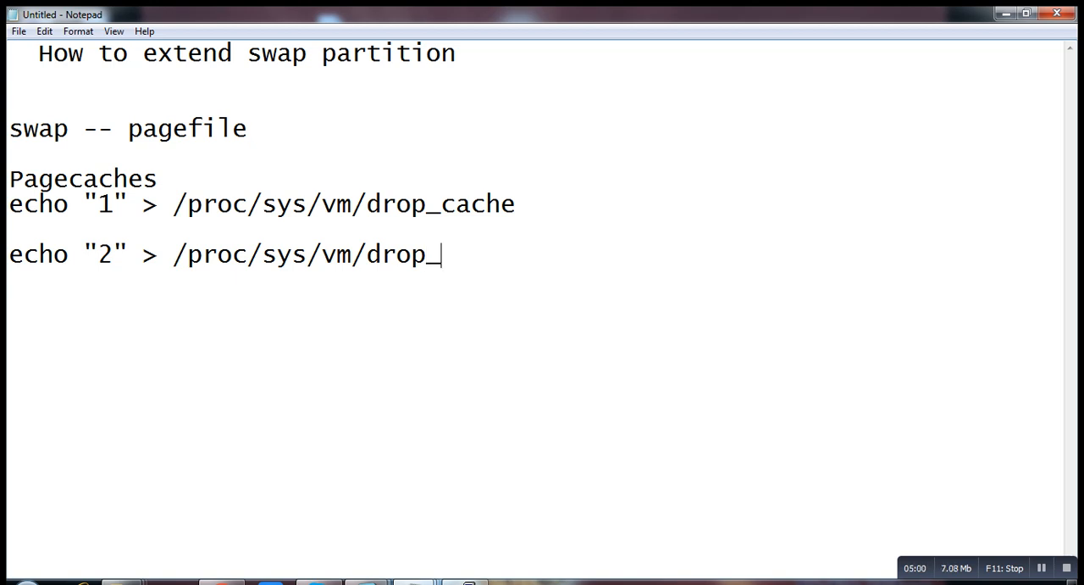
type("caches")
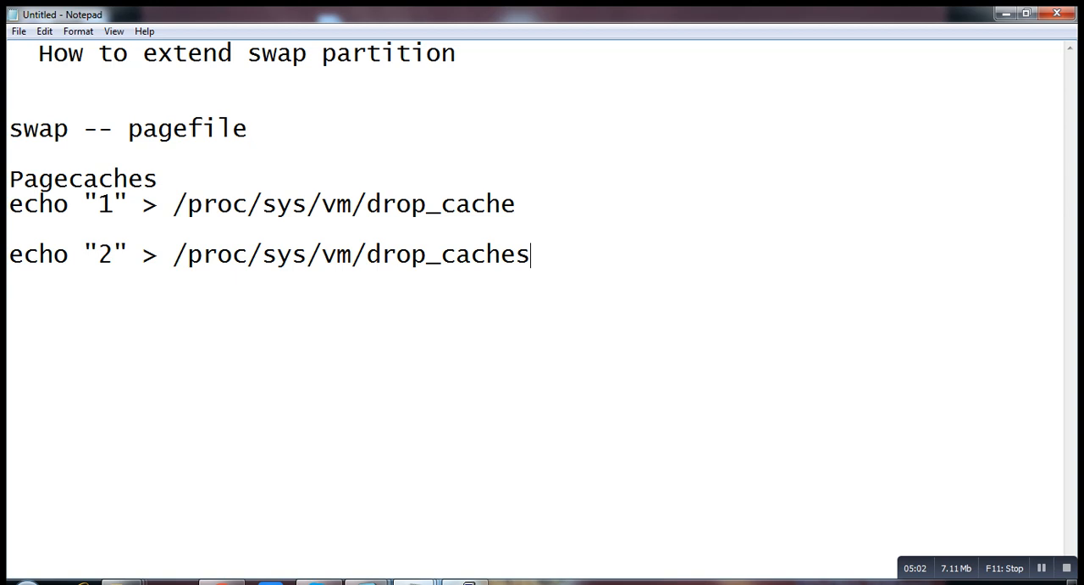
type("s")
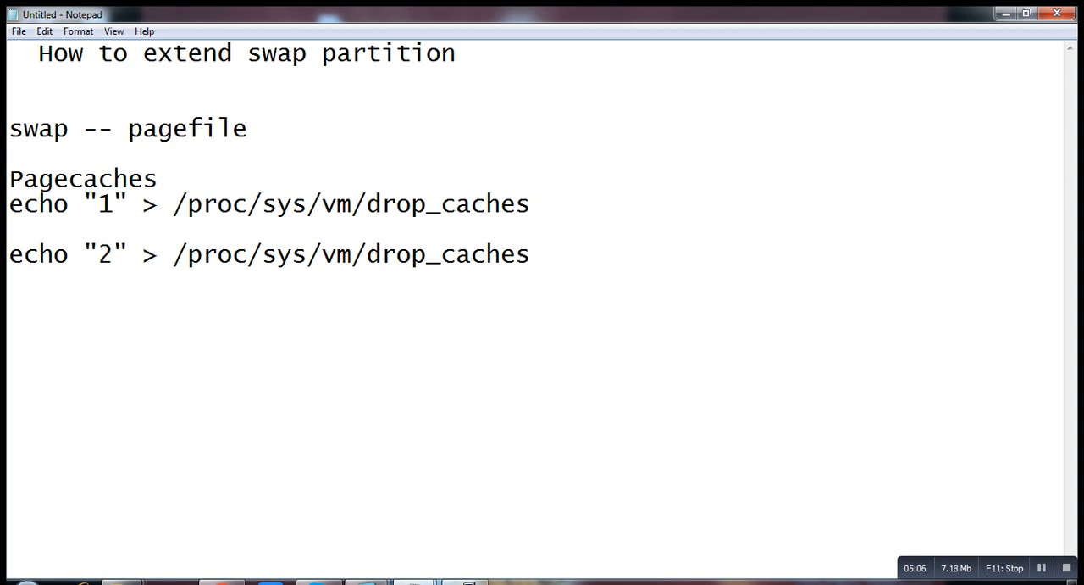
Label the echo "2" line 'Clean indoes and denies' and start a fresh line below.
type("Clean dent")
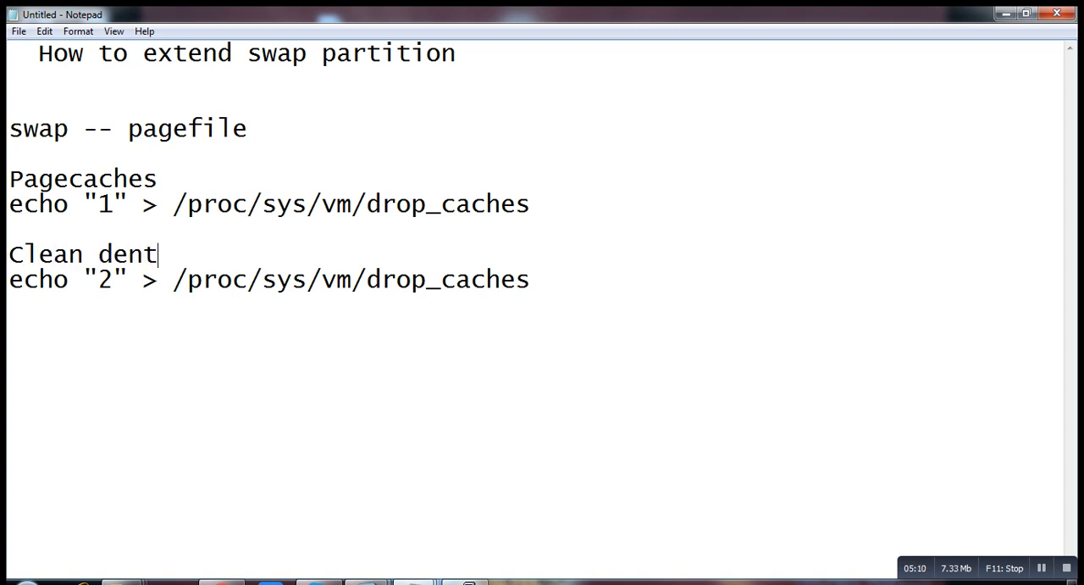
key("Backspace")
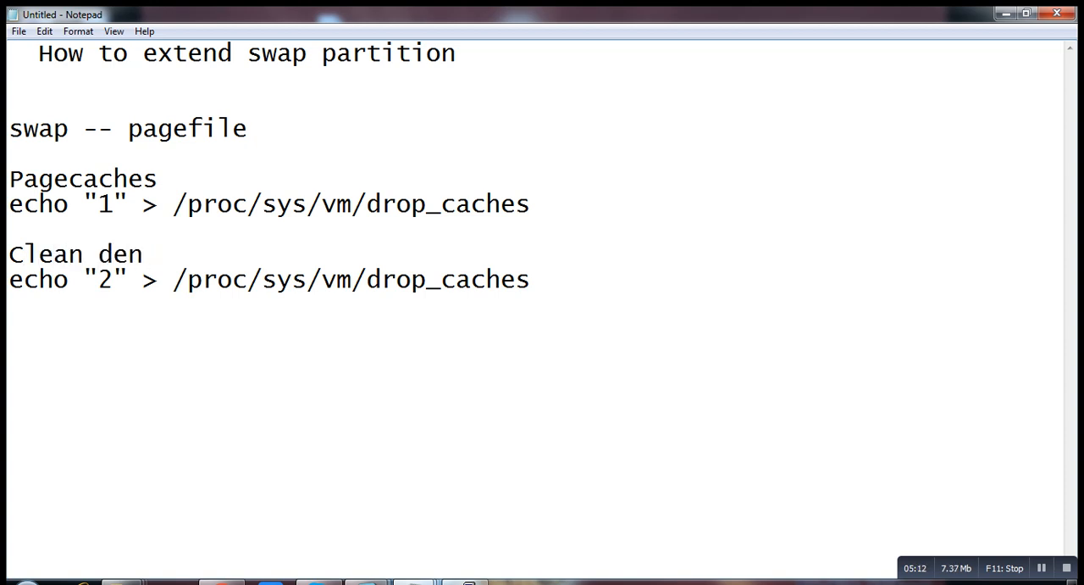
key("Backspace")
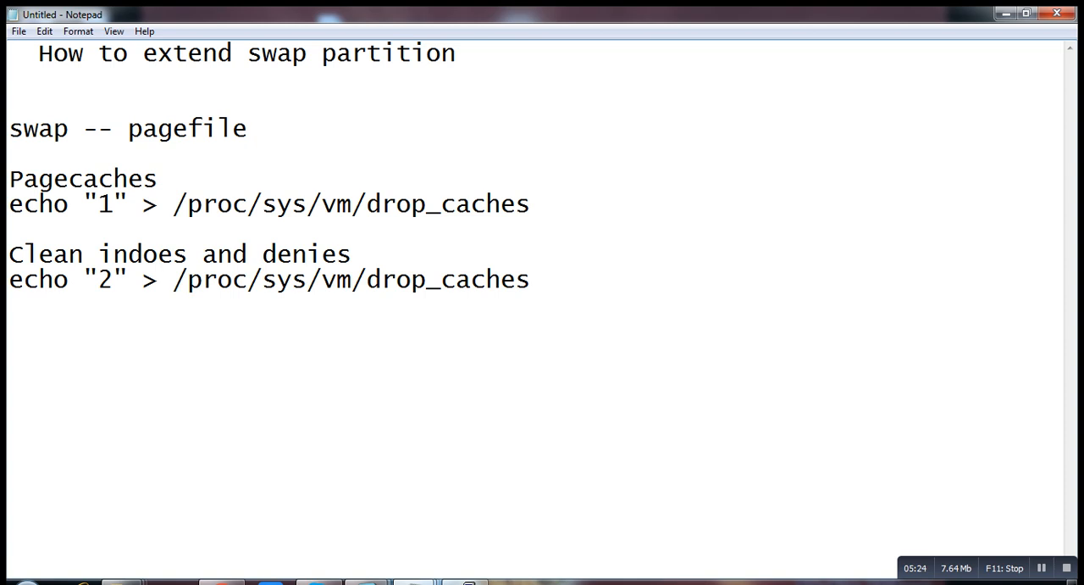
key("Enter")
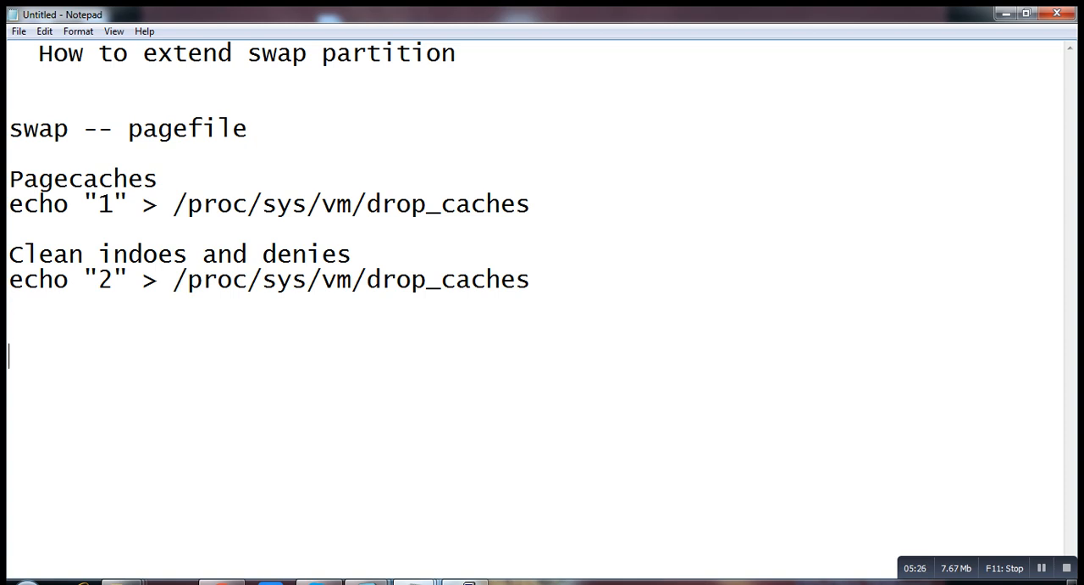
Note the third command 'echo "3" > /proc/sys/vm/drop_caches'.
type("e")
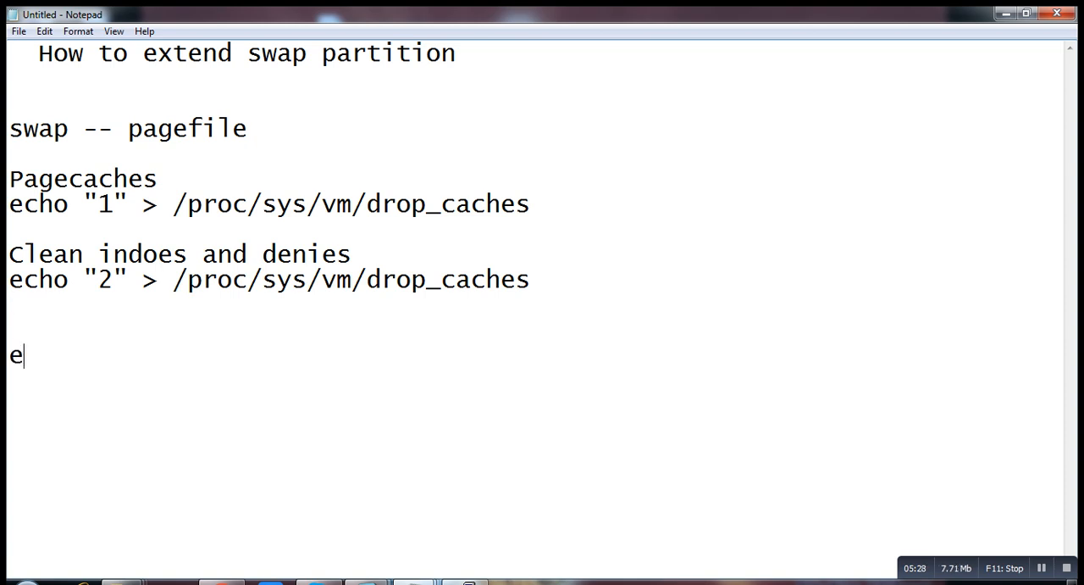
type("cho \"")
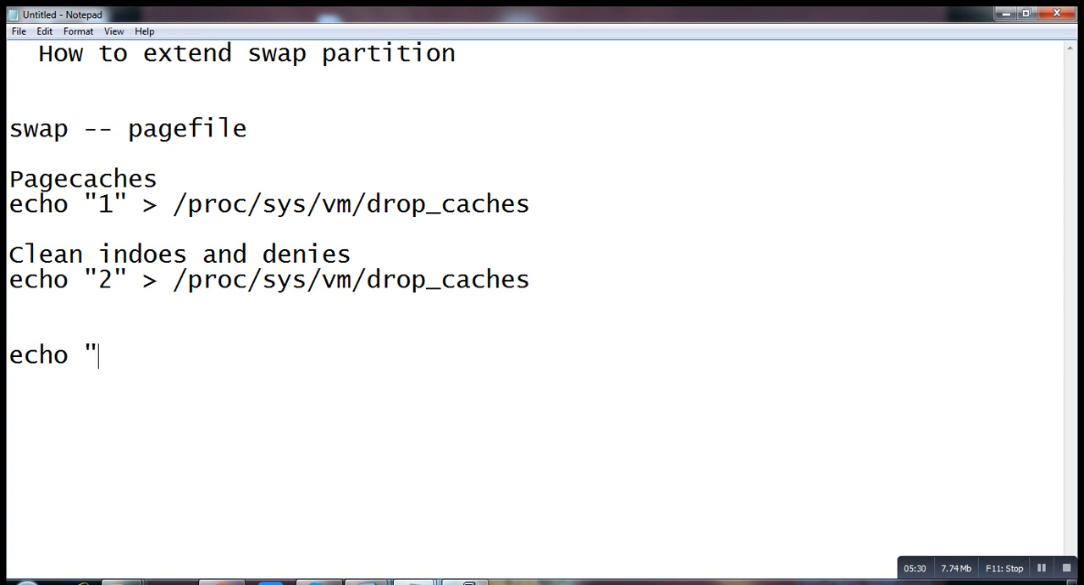
type("3\"")
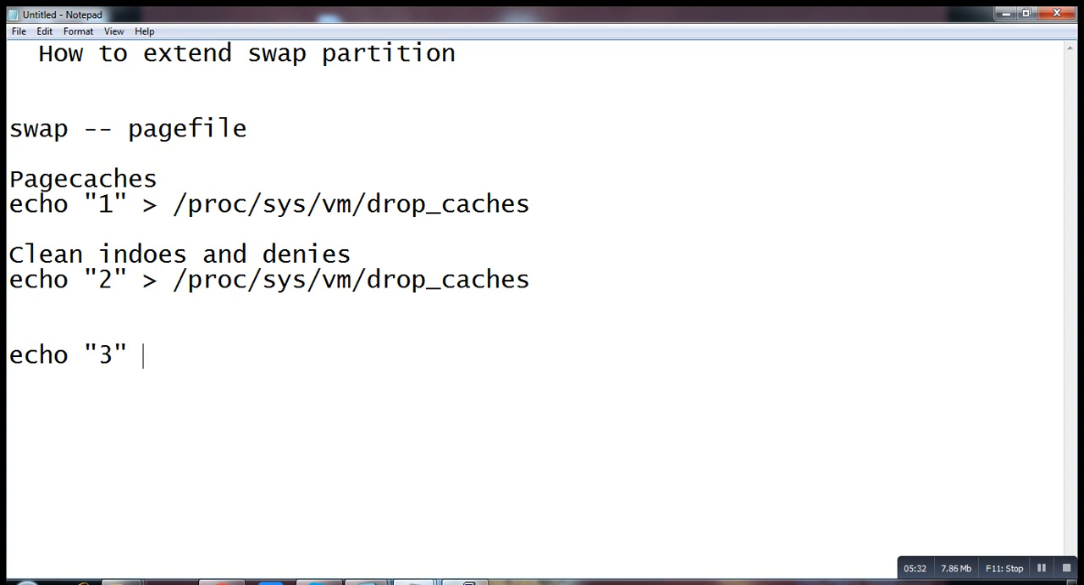
type("> /proc/sus")
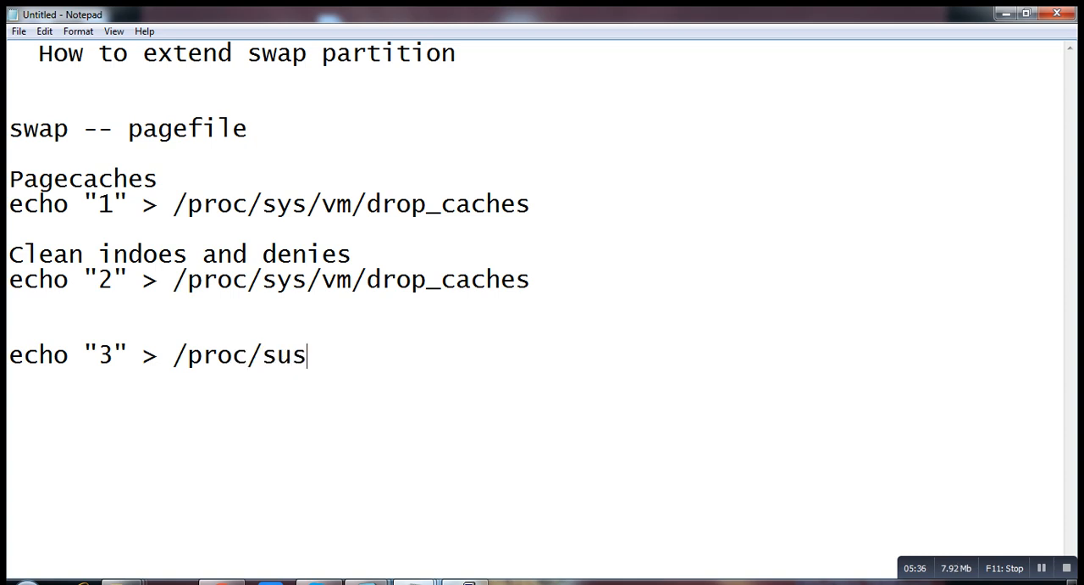
key("Backspace")
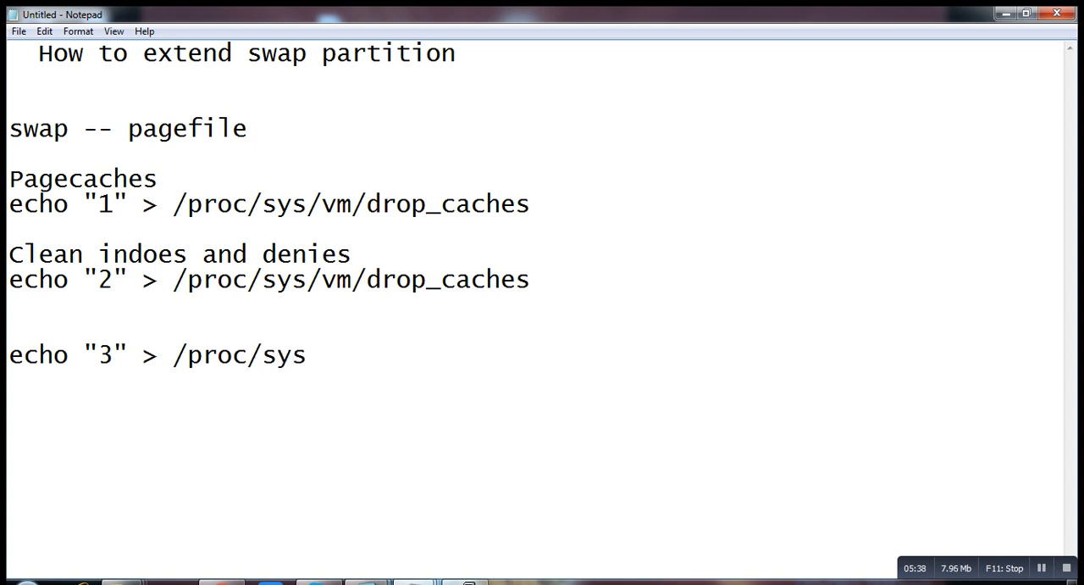
type("/vm/dro")
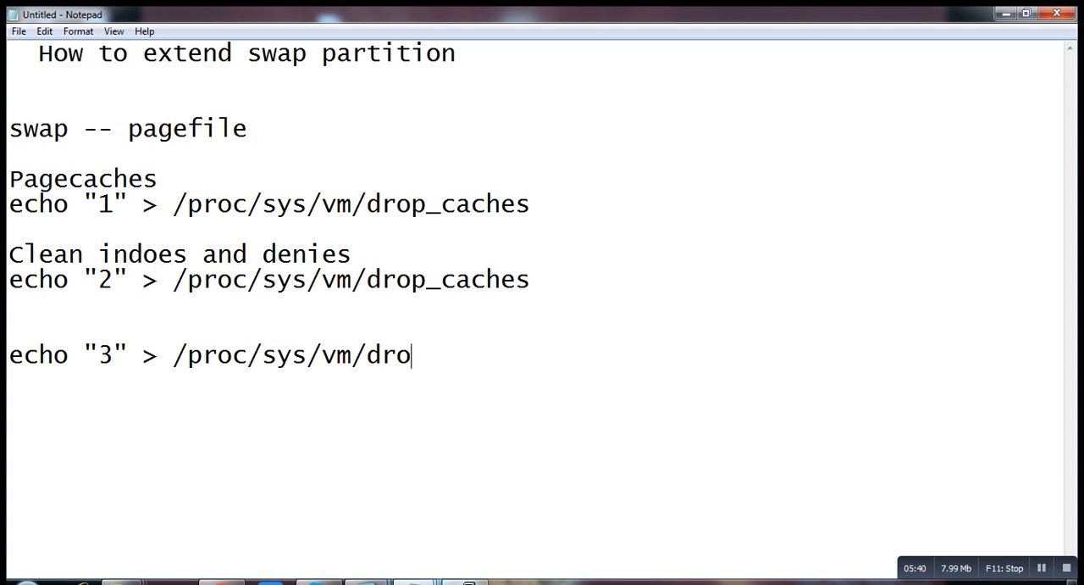
type("p_cach")
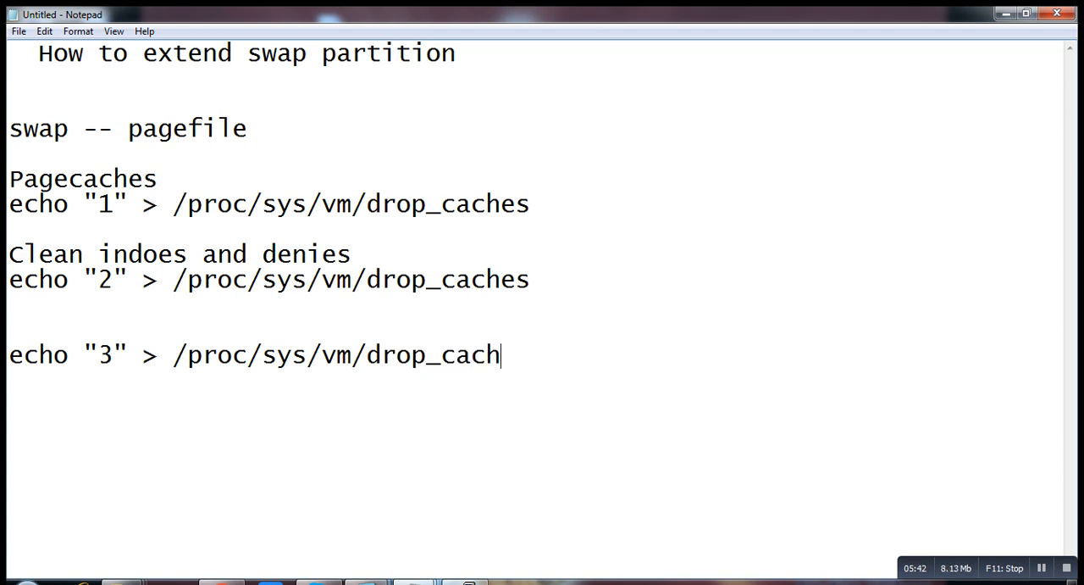
type("es")
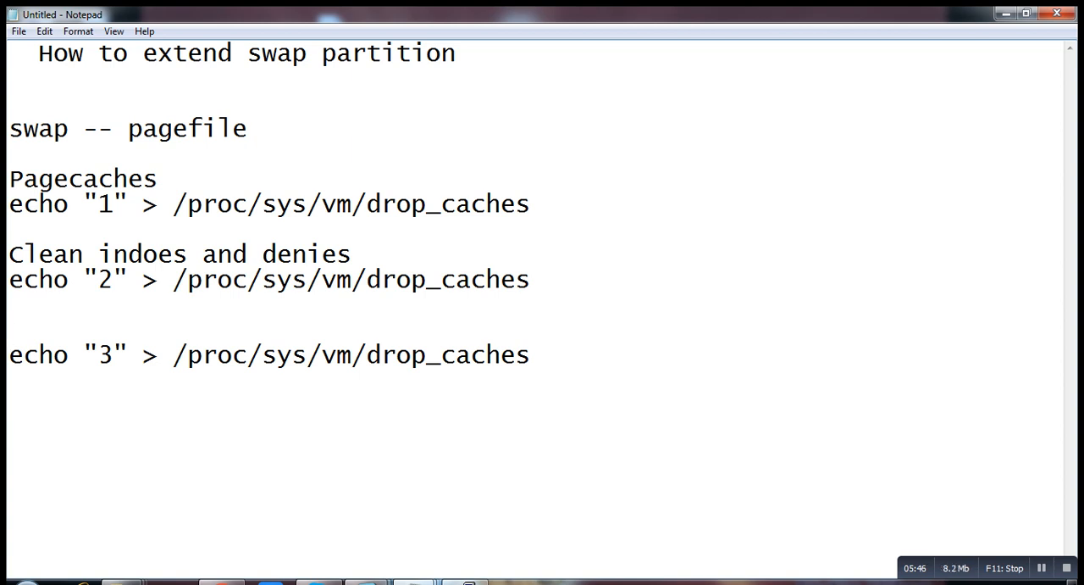
Label the echo "3" line 'Pagecaches / indoes and denies'.
type("Pagecaches")
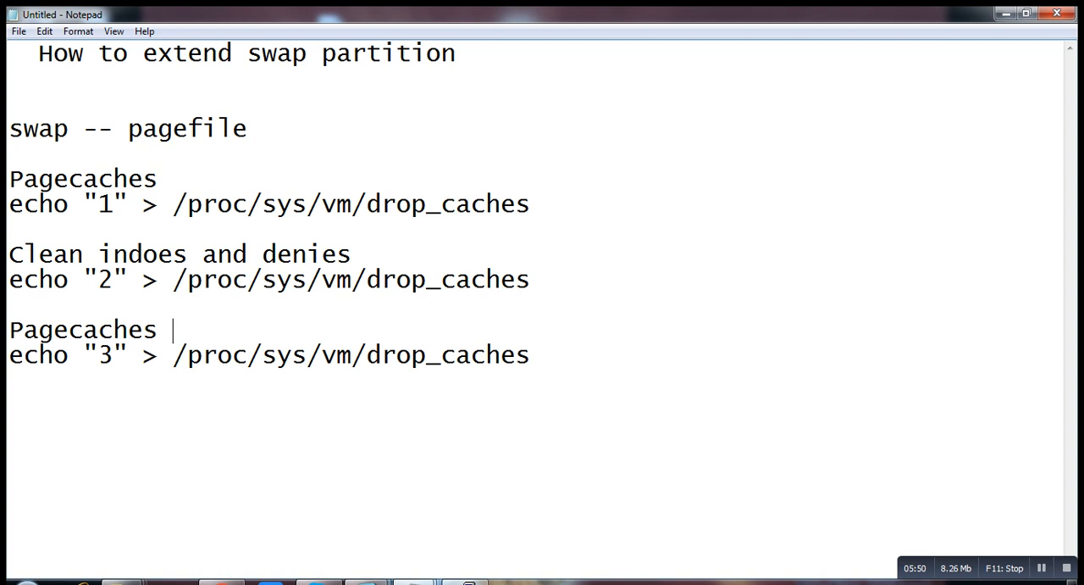
type("/")
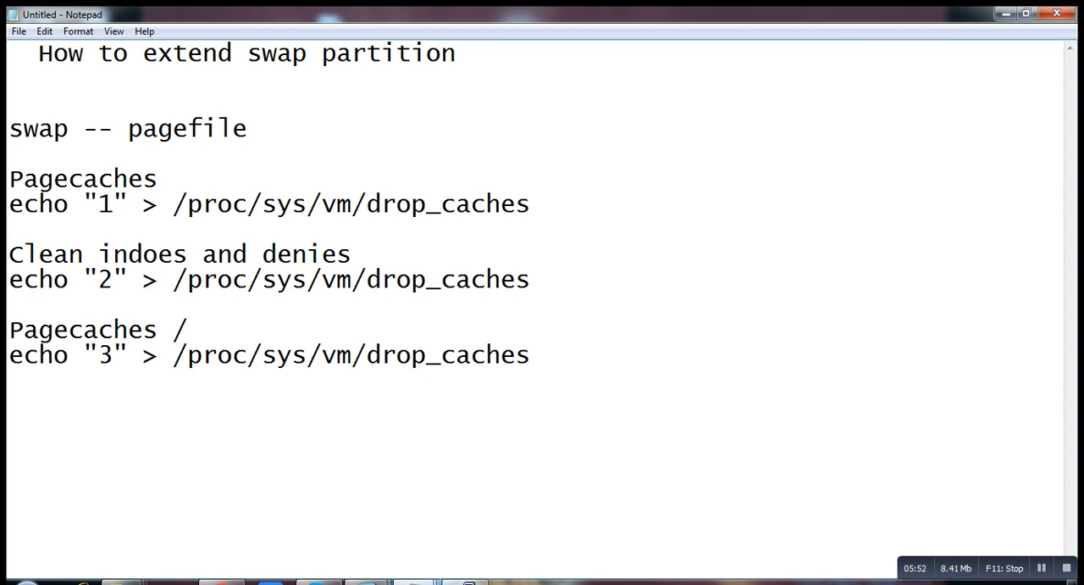
type("cle")
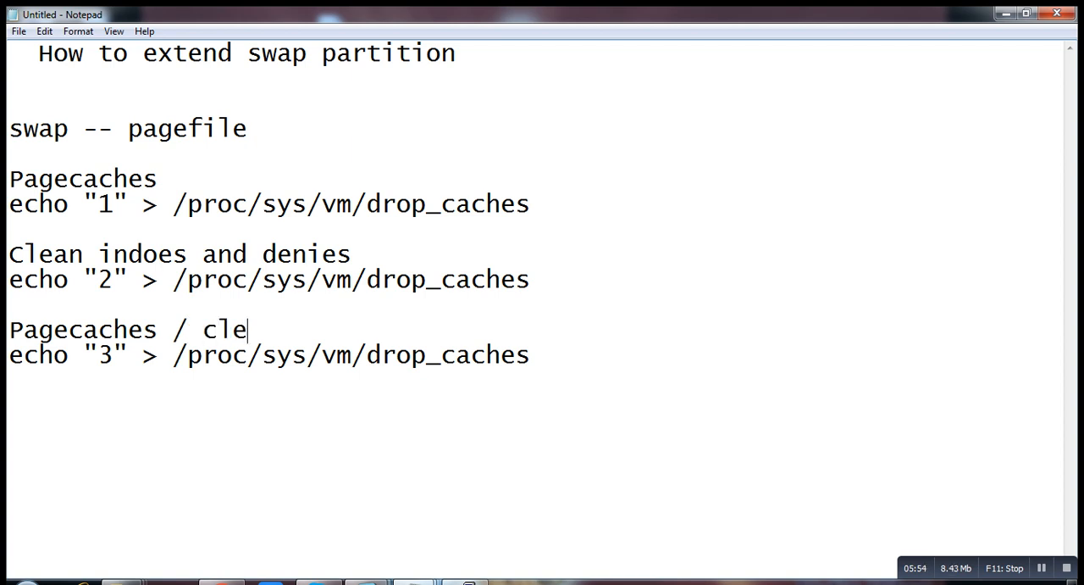
type("indoes")
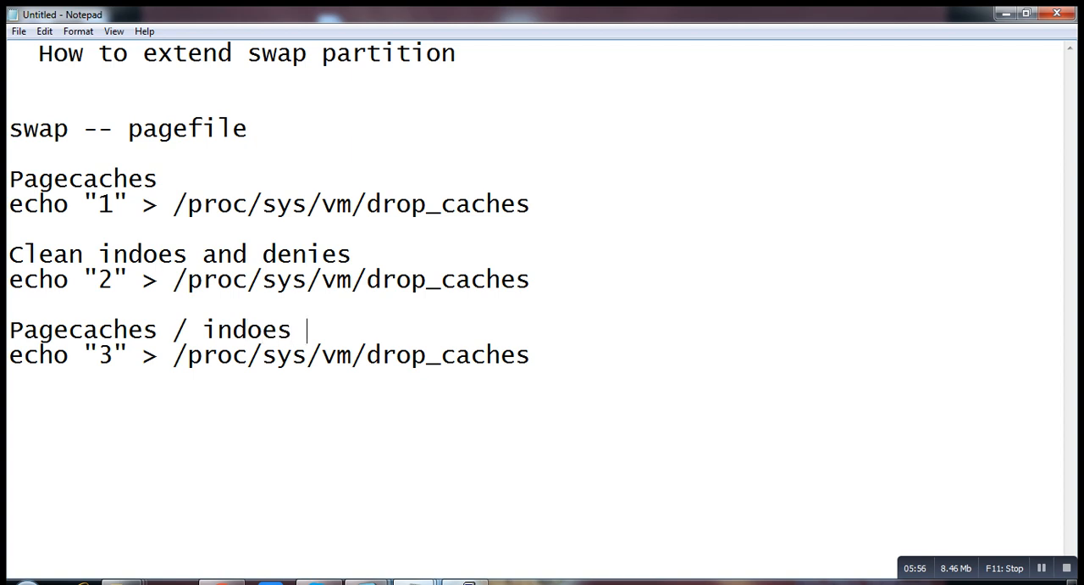
type("and denies")
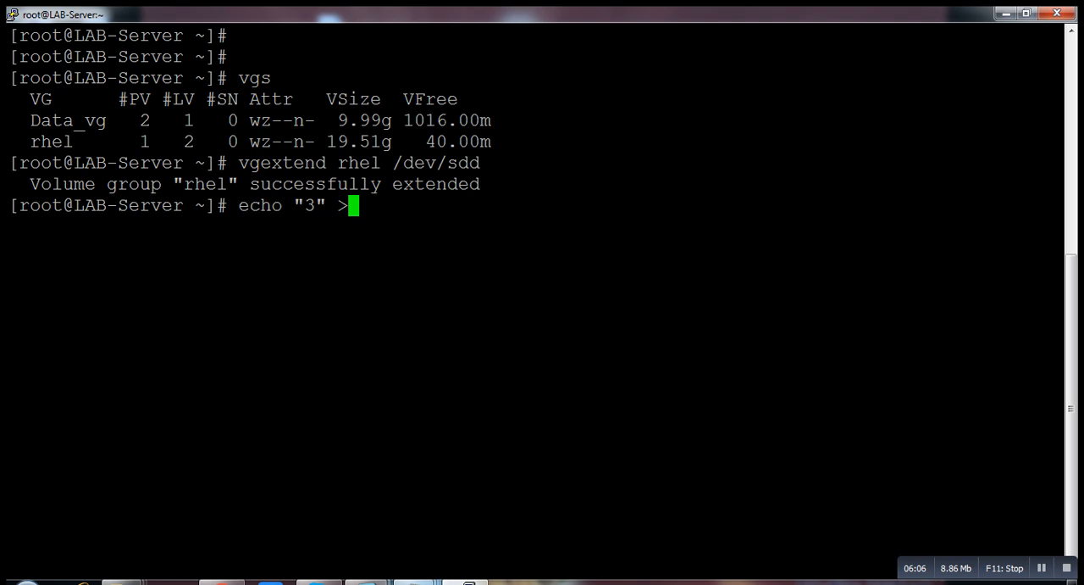
Drop the page caches with echo "3" > /proc/sys/vm/drop_caches.
type("/proc/")
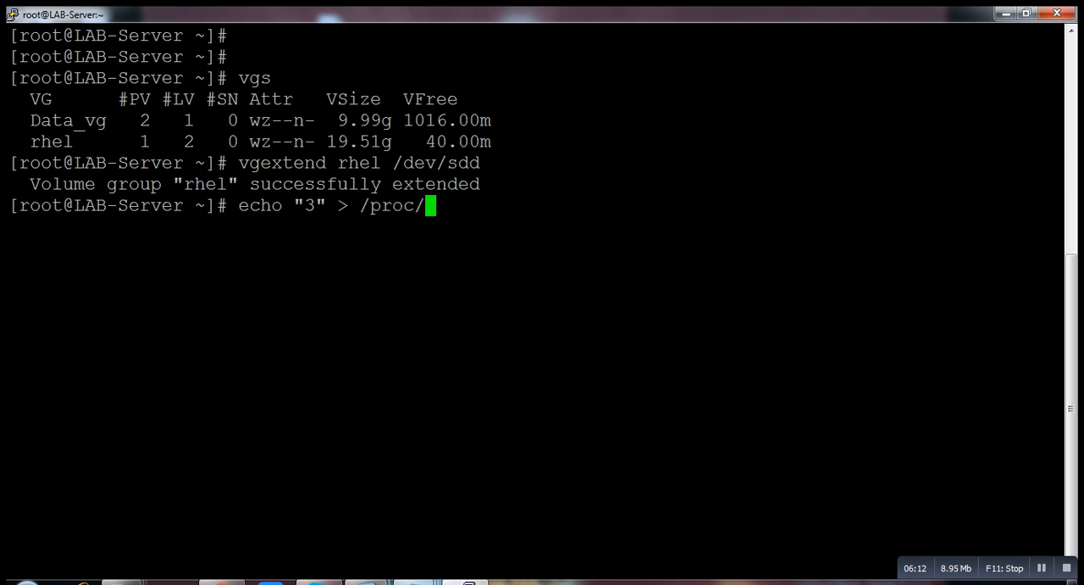
type("sys")
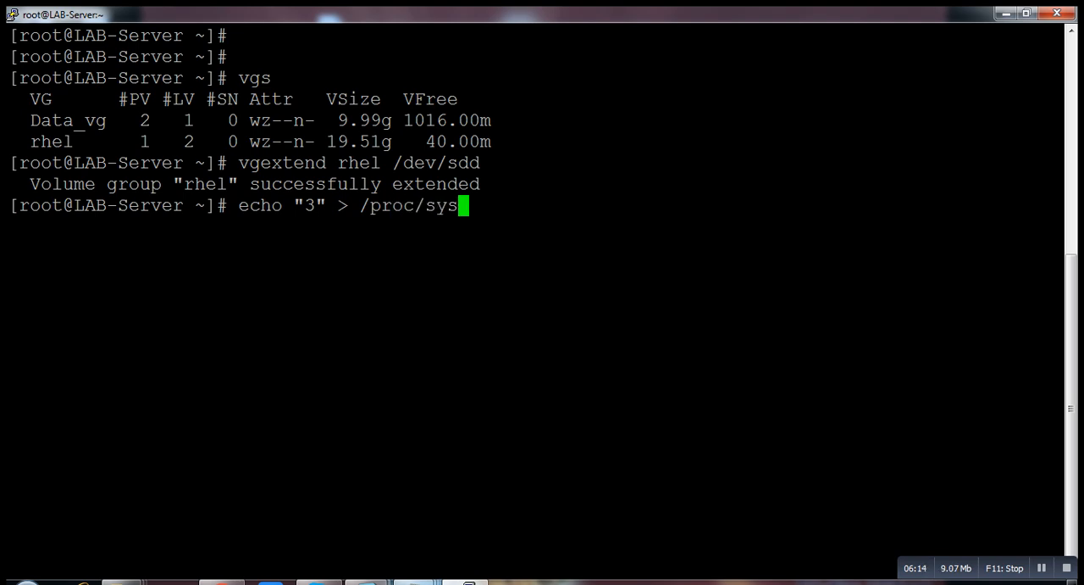
type("/vm/drop_cache")
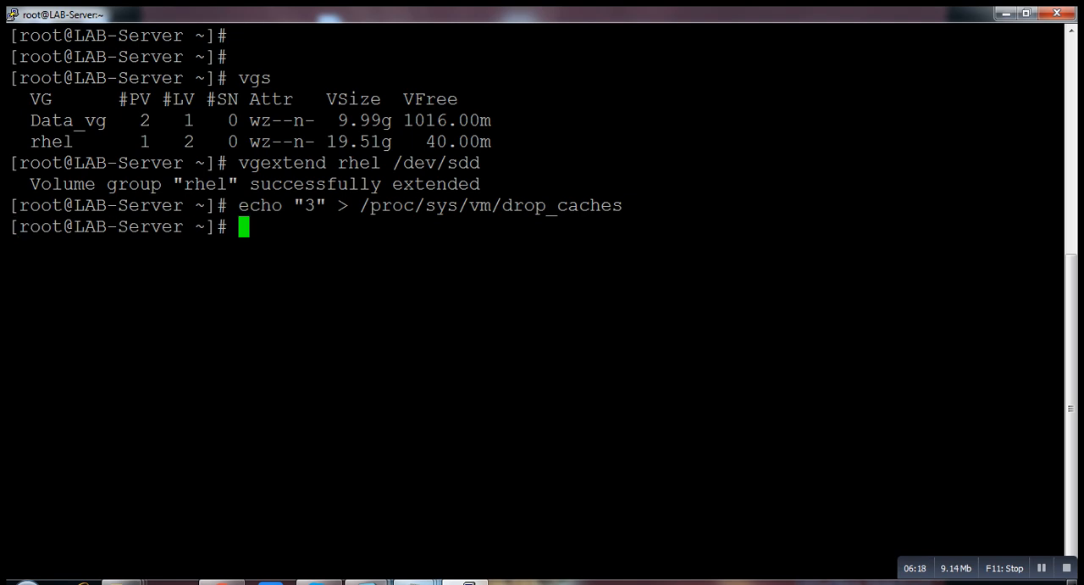
Turn swap off on /dev/rhel/swap with swapoff -v, then begin the lvm command.
type("swap")
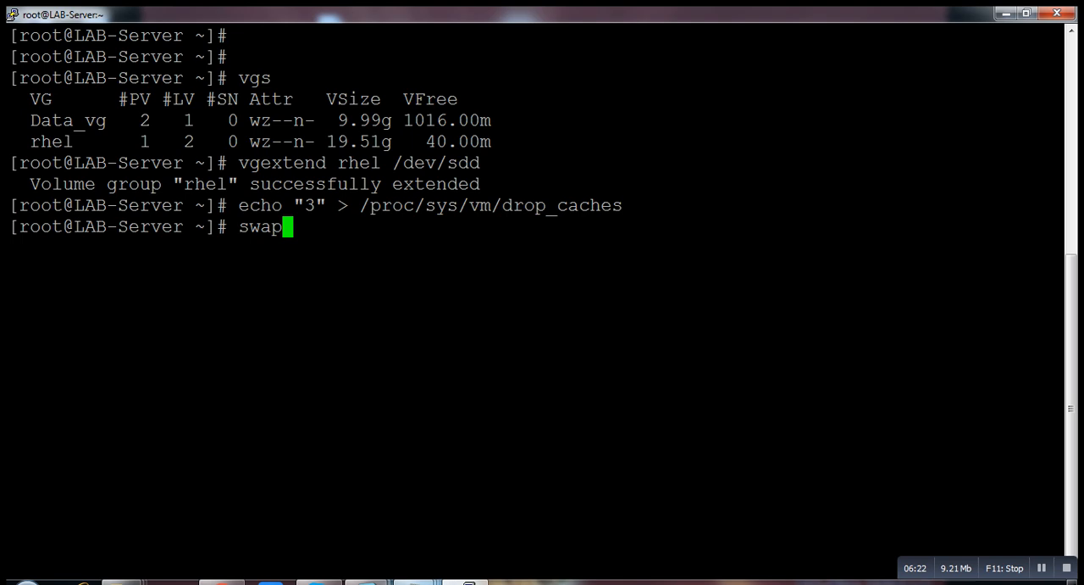
type("off")
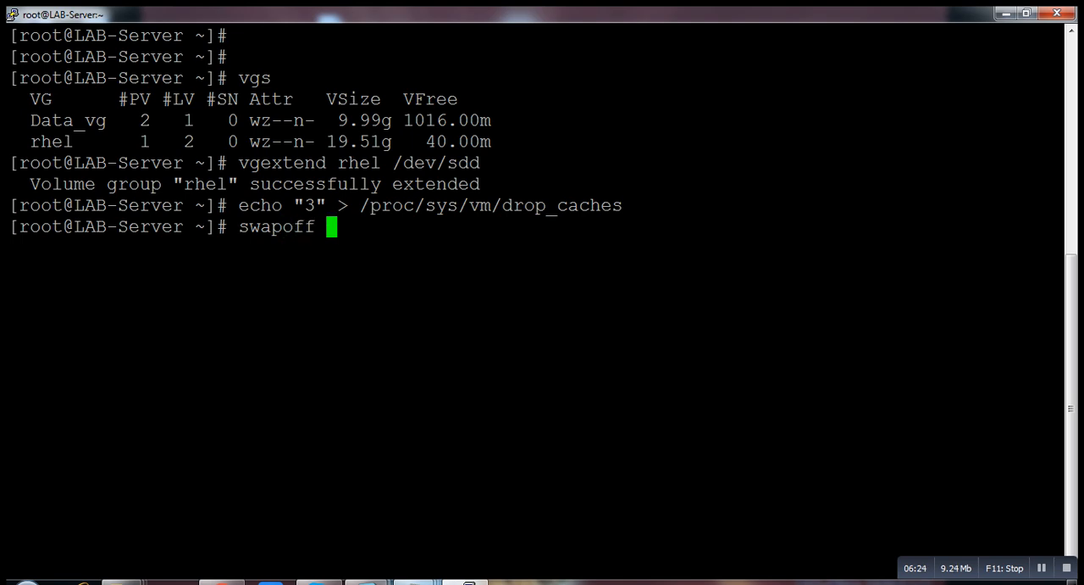
type("-v")
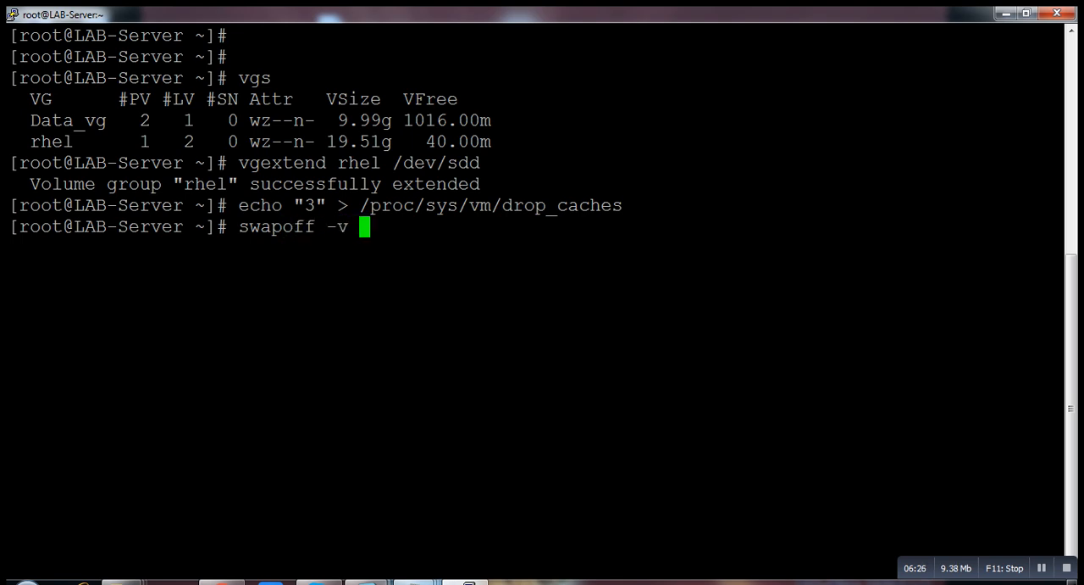
type("/dev/r")
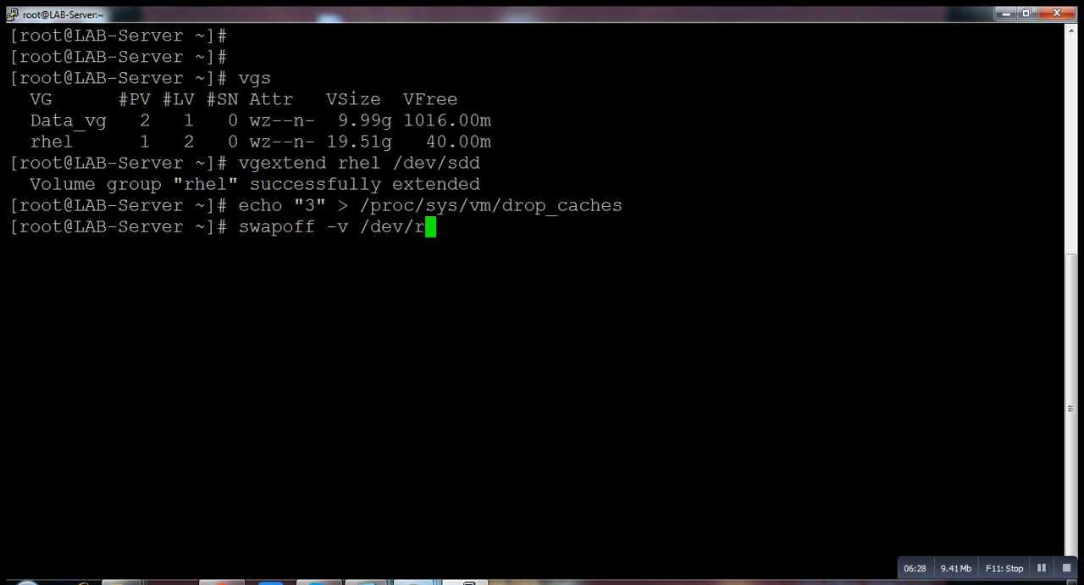
type("hel/swap")
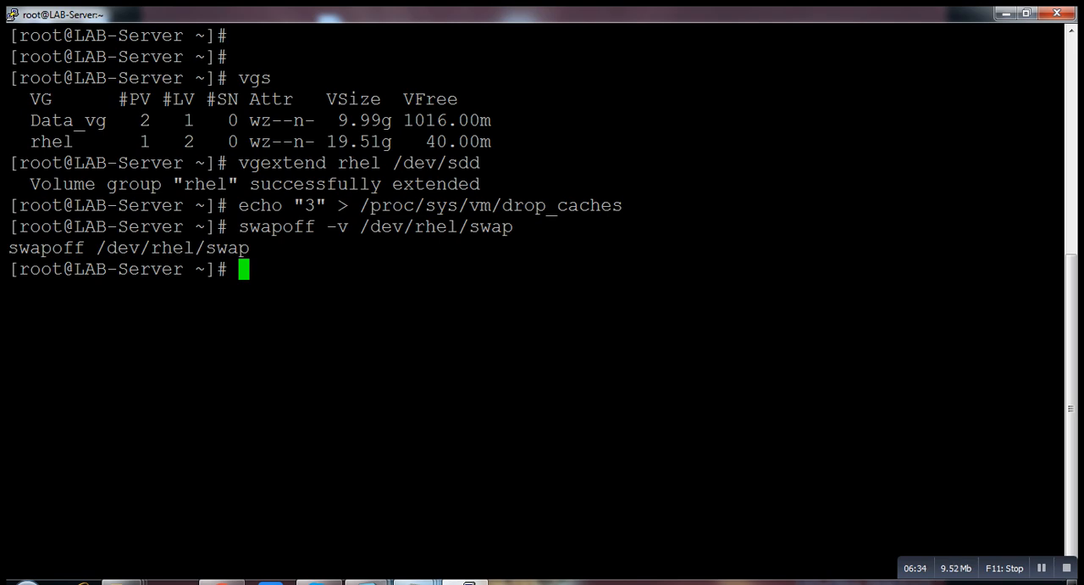
type("l")
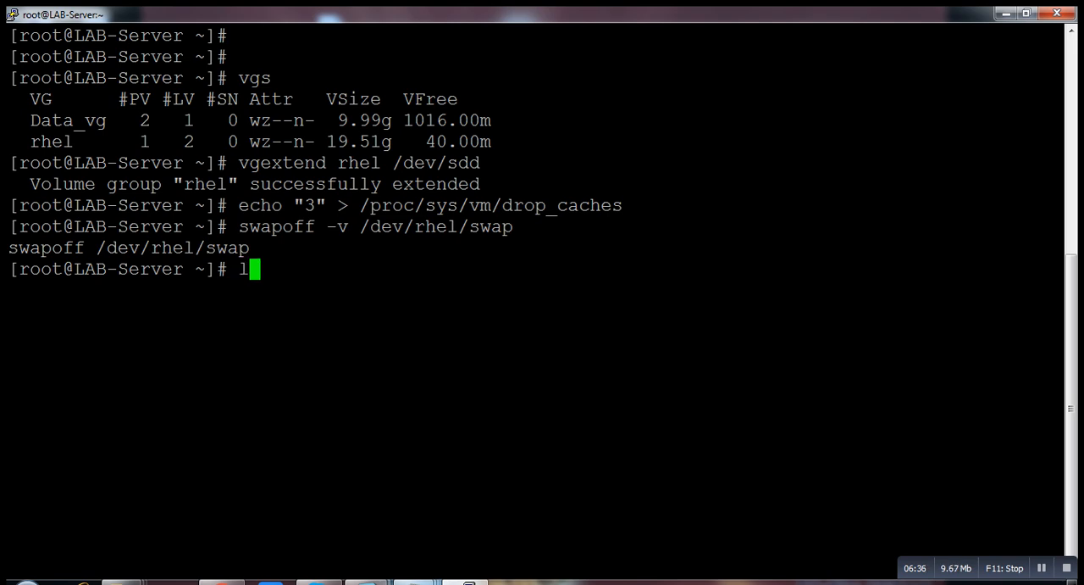
Grow the swap volume with lvm lvresize /dev/rhel/swap -L 6G, from 2.00 GiB to 6.00 GiB.
type("vm lvre")
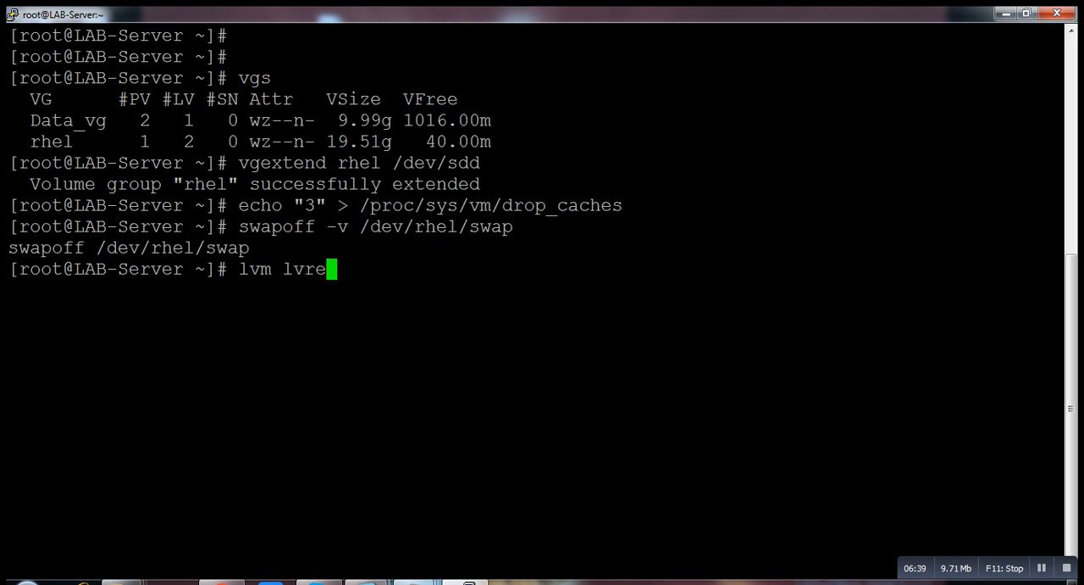
type("s")
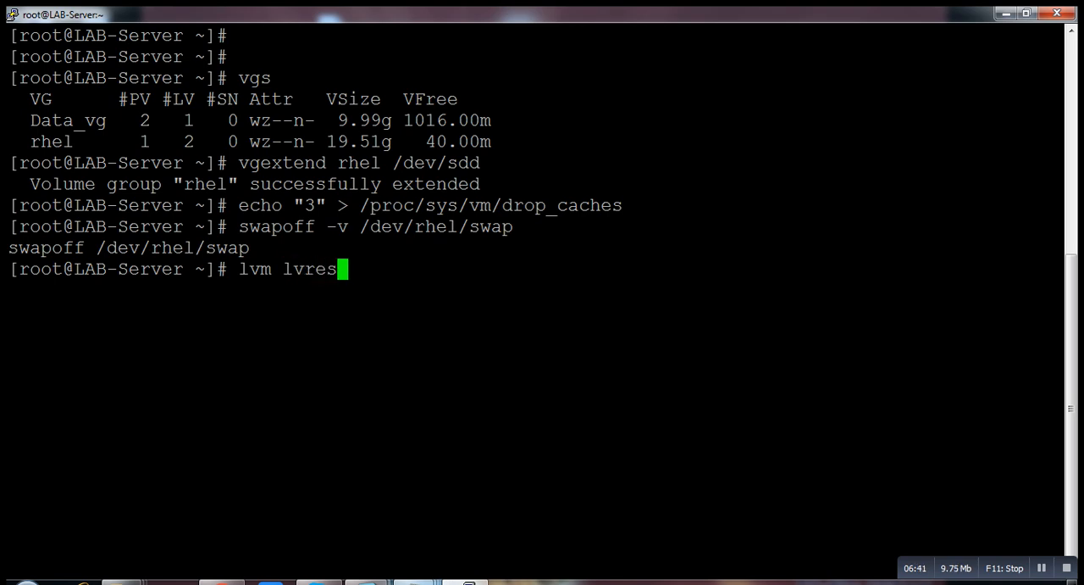
type("iz")
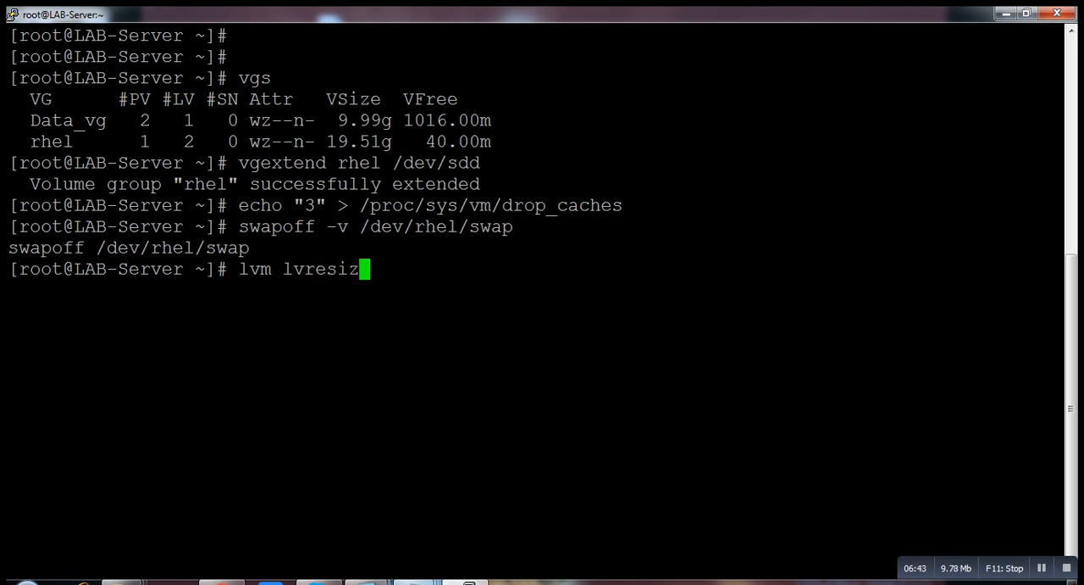
type("e")
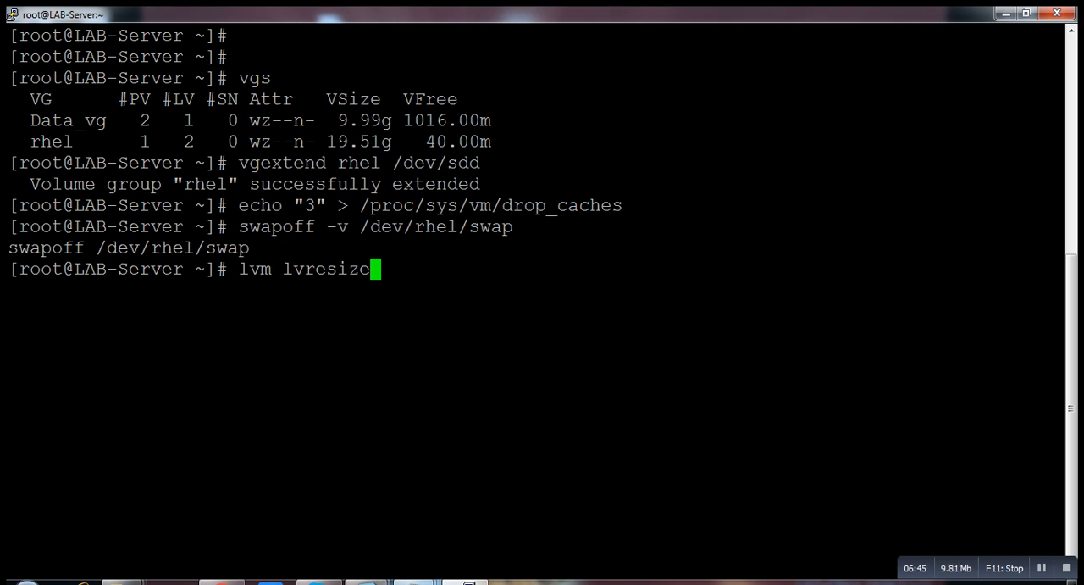
type("/dev/")
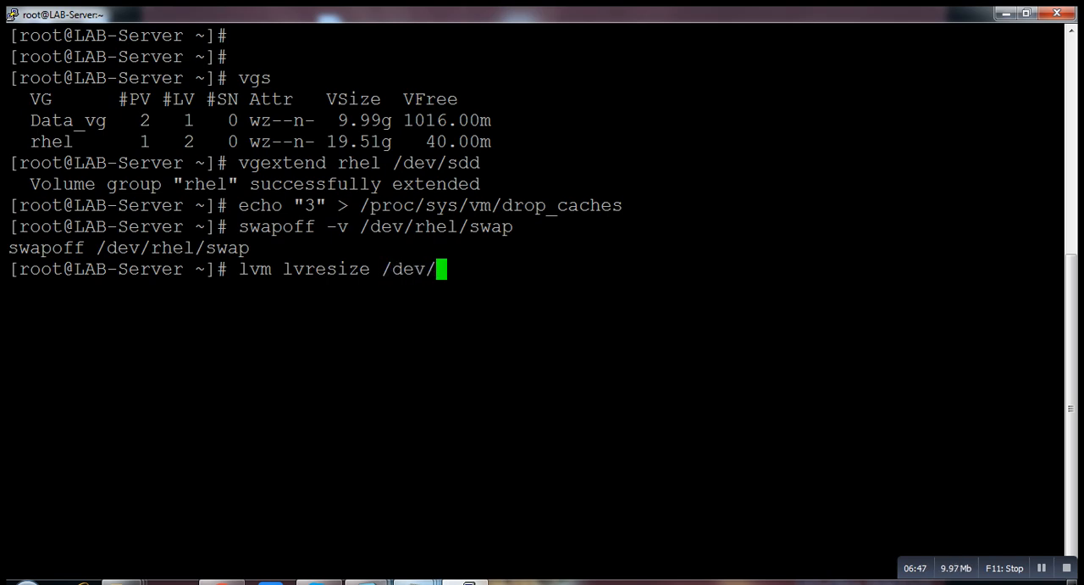
type("rhel/")
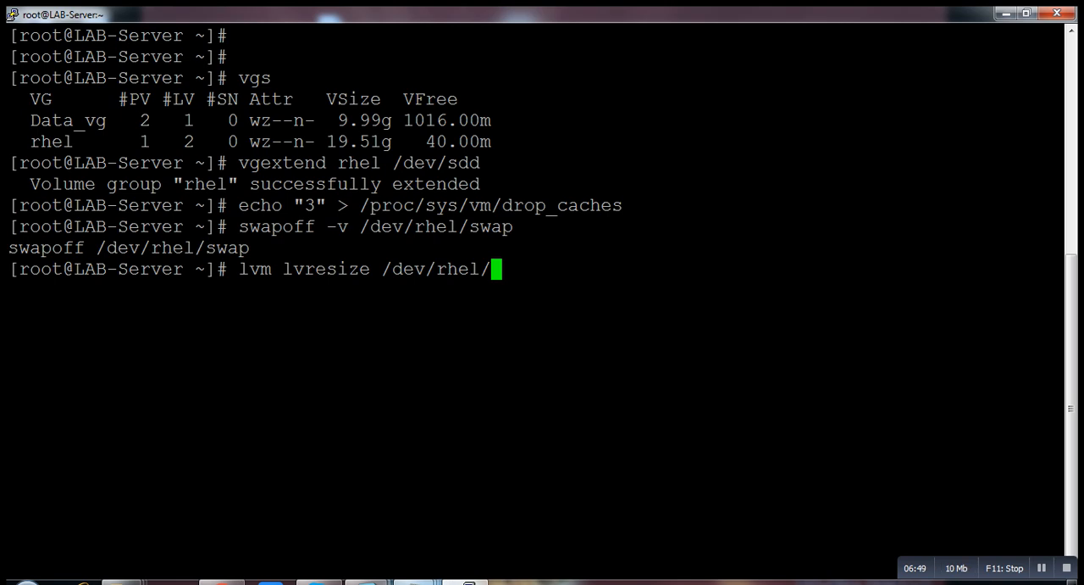
type("swap")
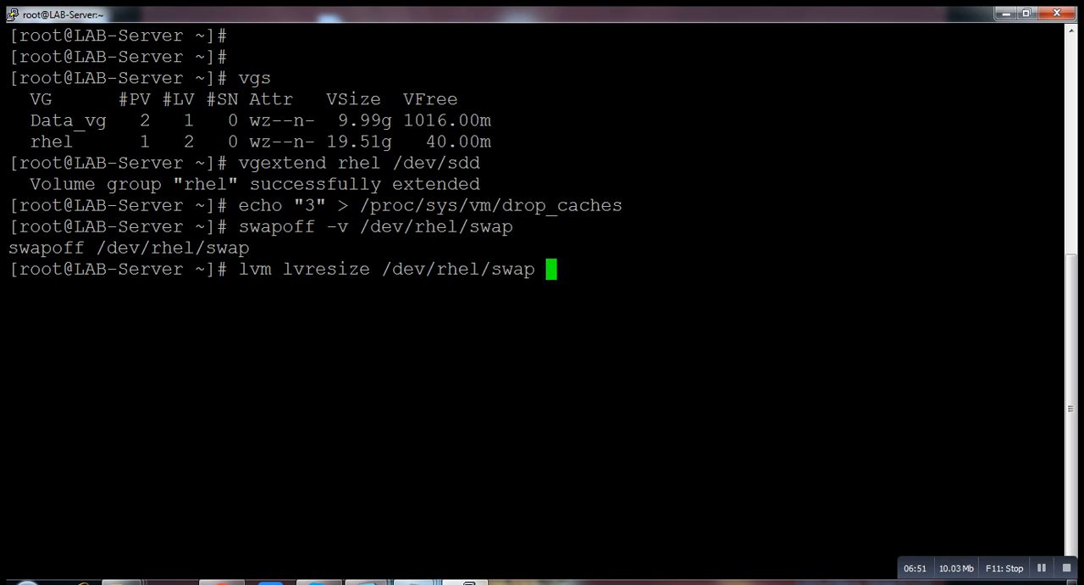
type("-L")
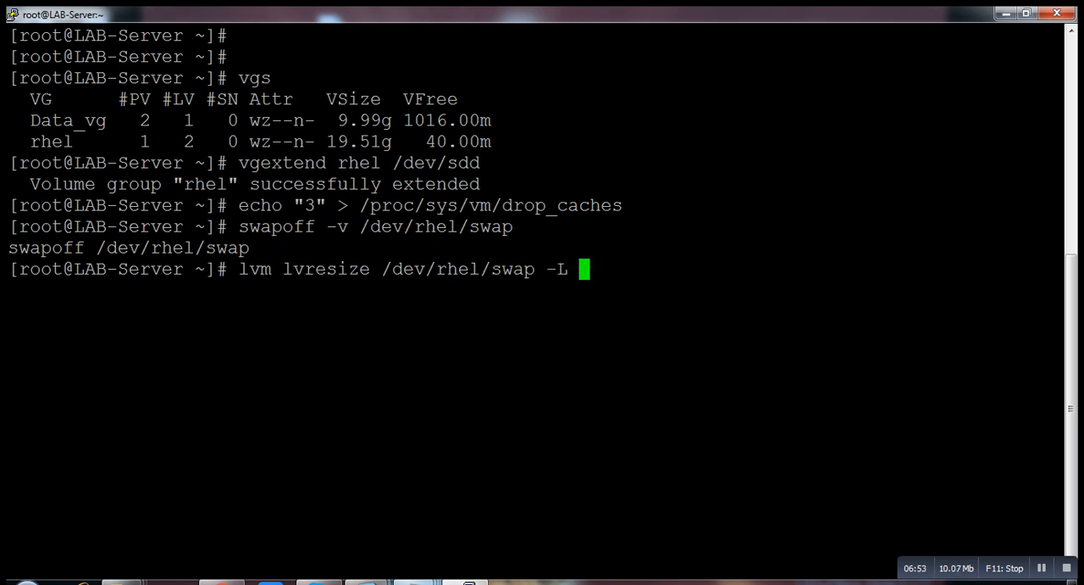
type("6G")
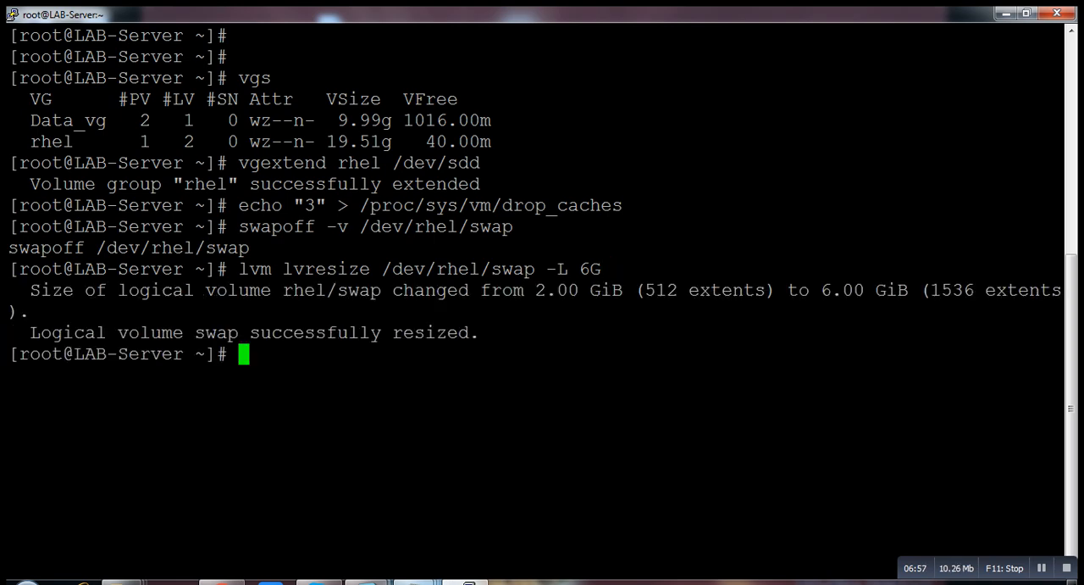
type("mk")
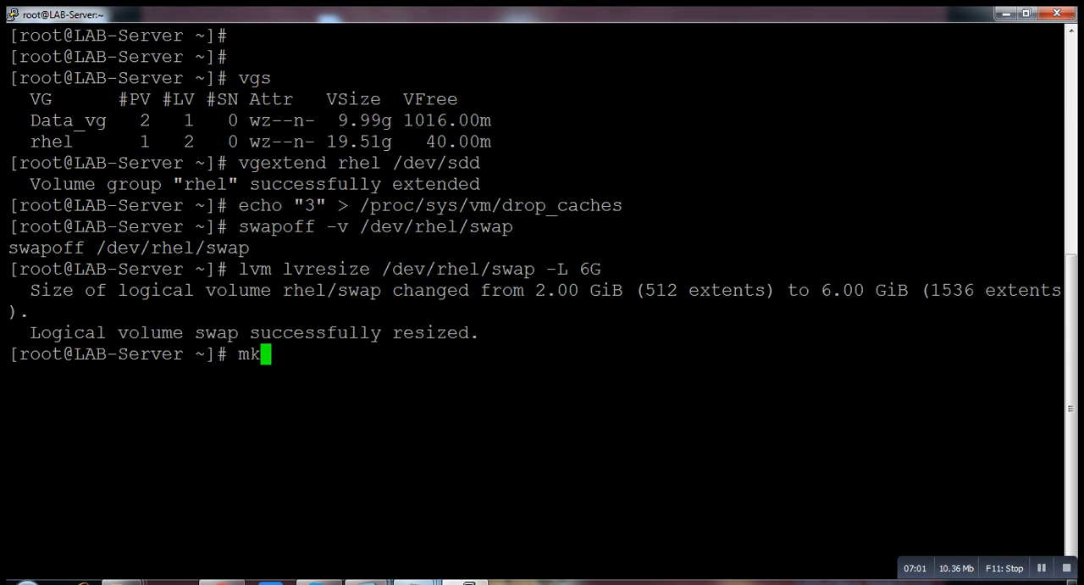
Rebuild the swap area on /dev/rhel/swap with mkswap, giving 6291452 KiB.
type("swap")
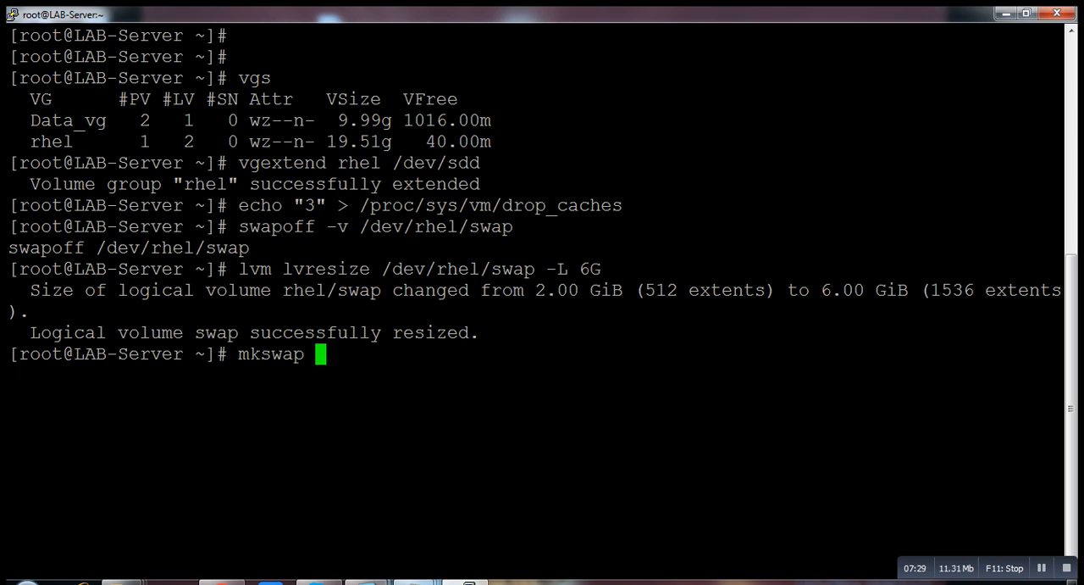
type("/dev/")
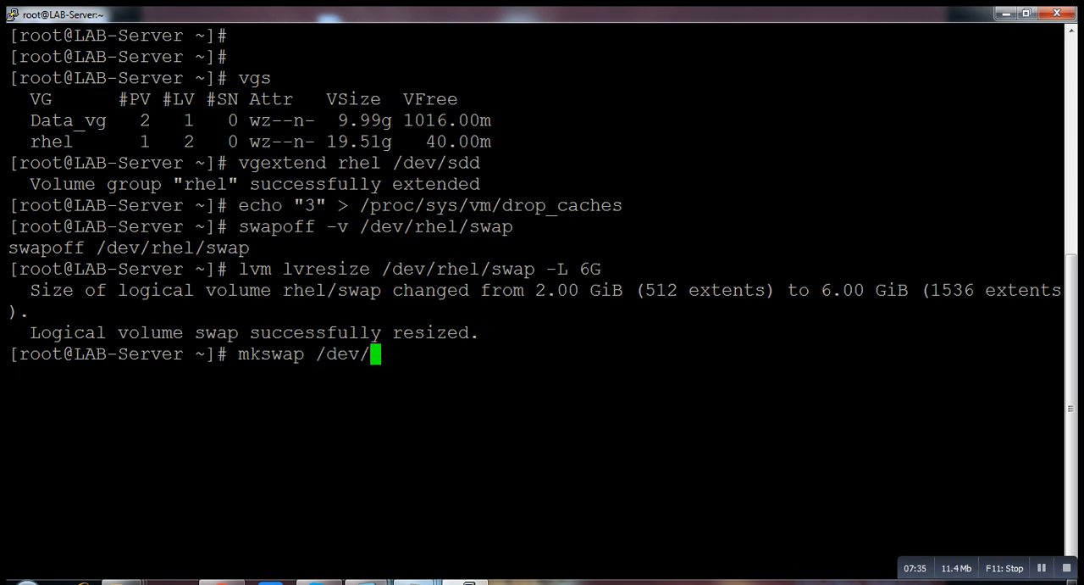
type("rhel/swa")
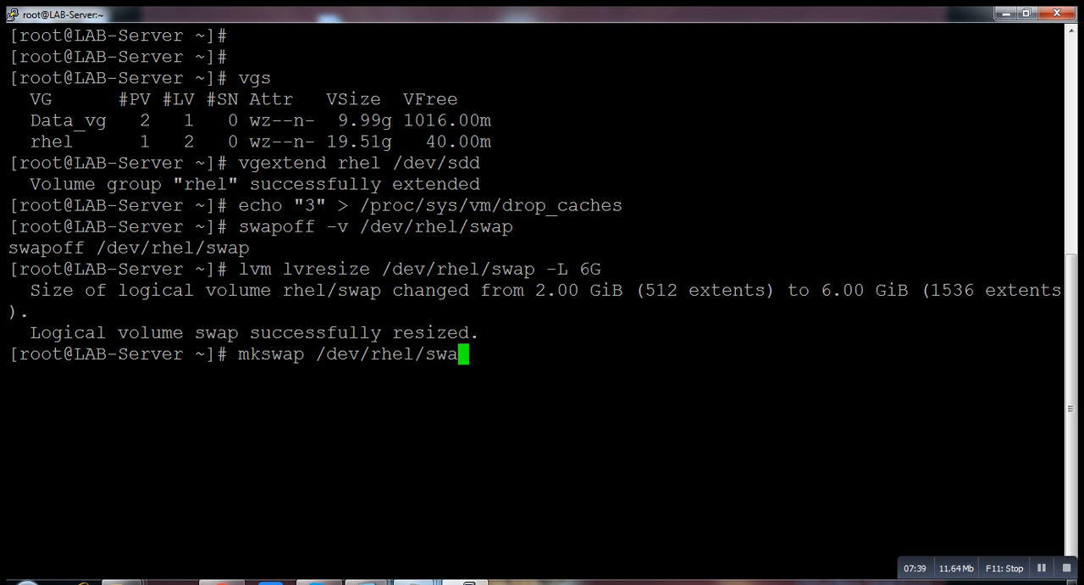
type("p")
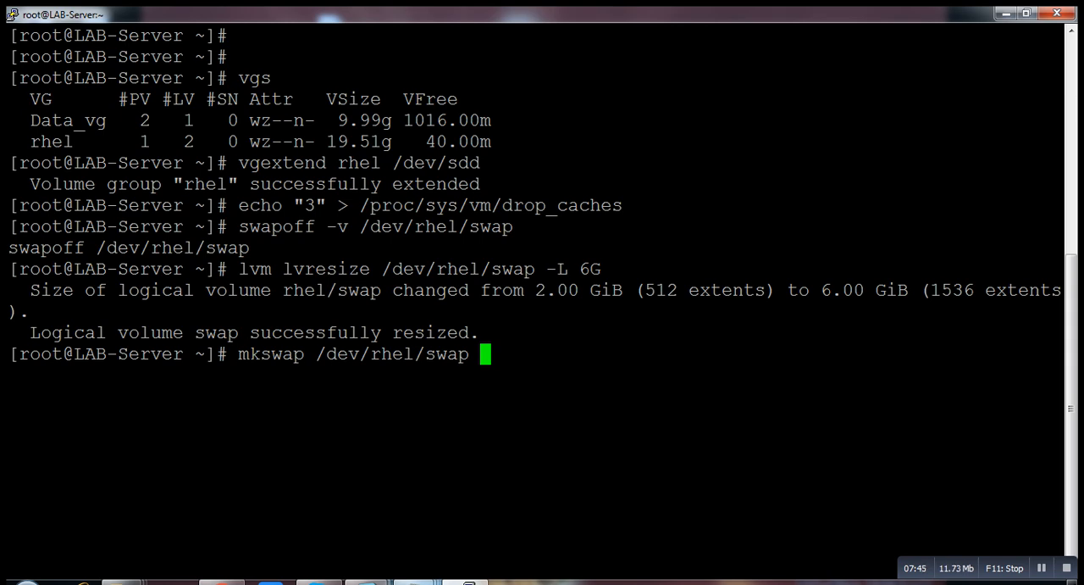
key("Return")
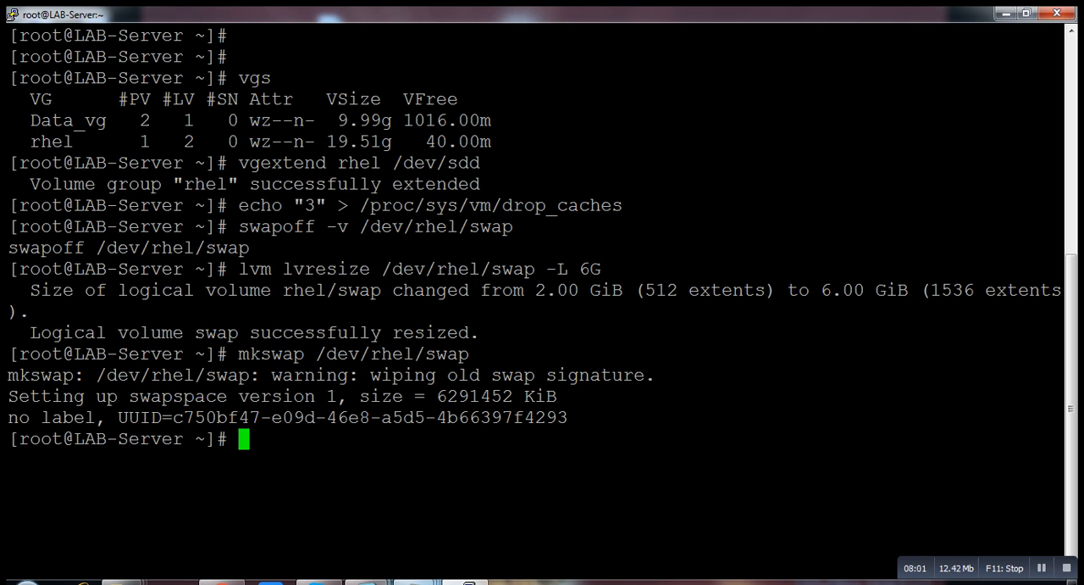
type("s")
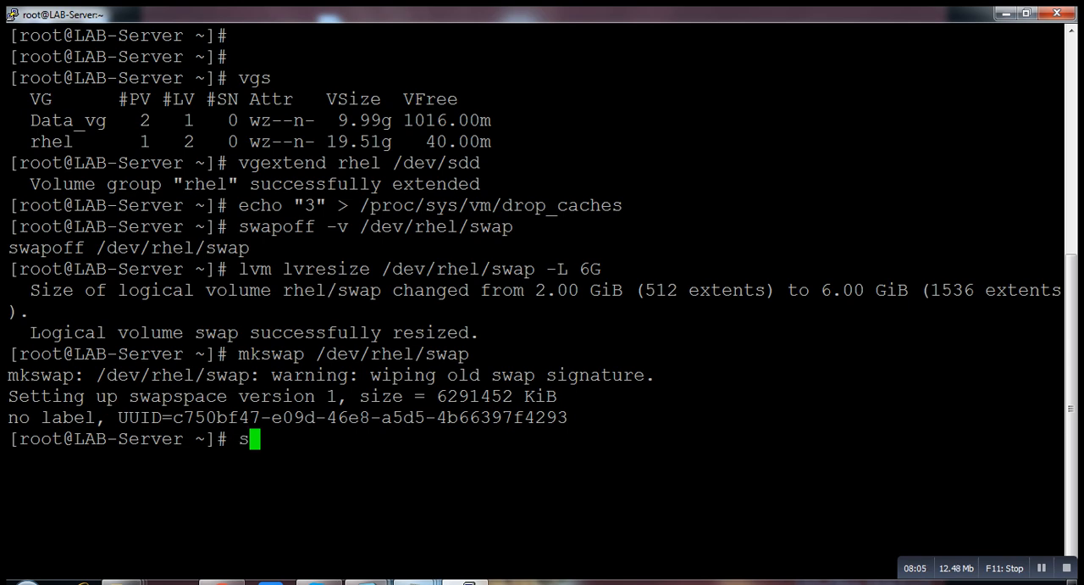
type("wapp")
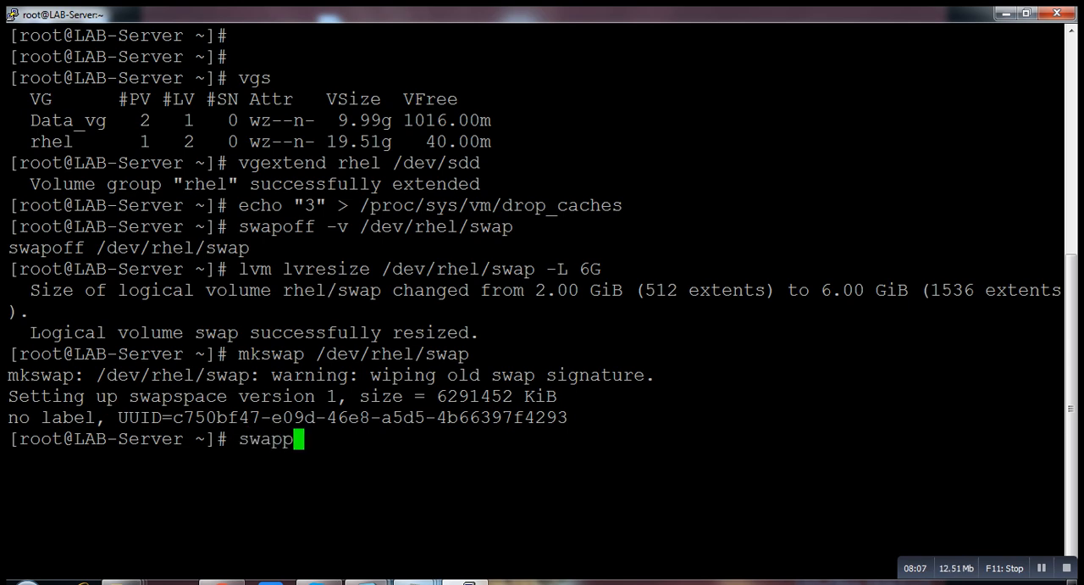
type("on")
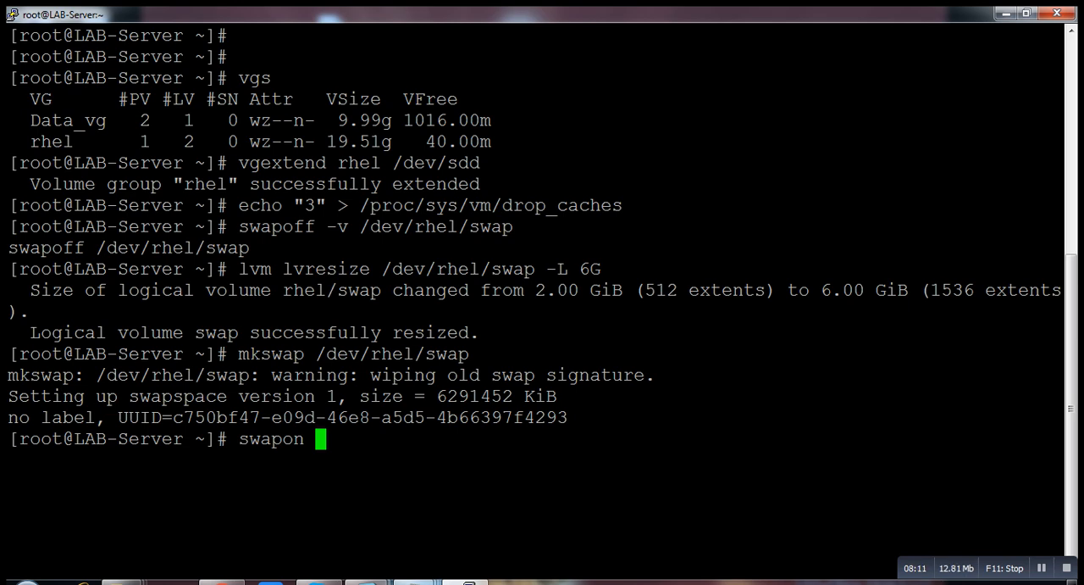
type("-va")
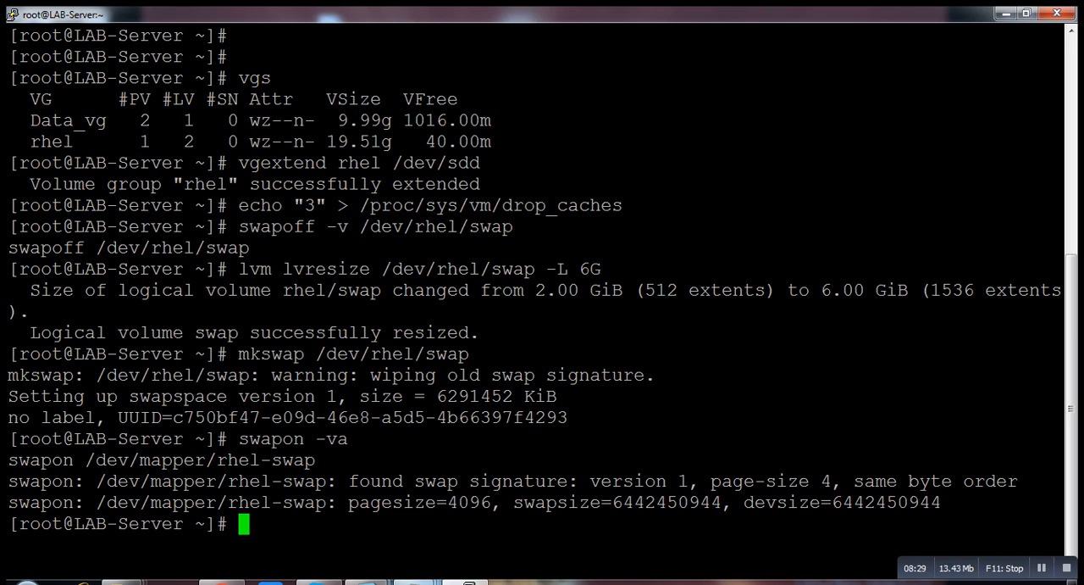
Clear the screen and verify the 6 GiB swap with cat /proc/swaps and free -g.
type("clear")
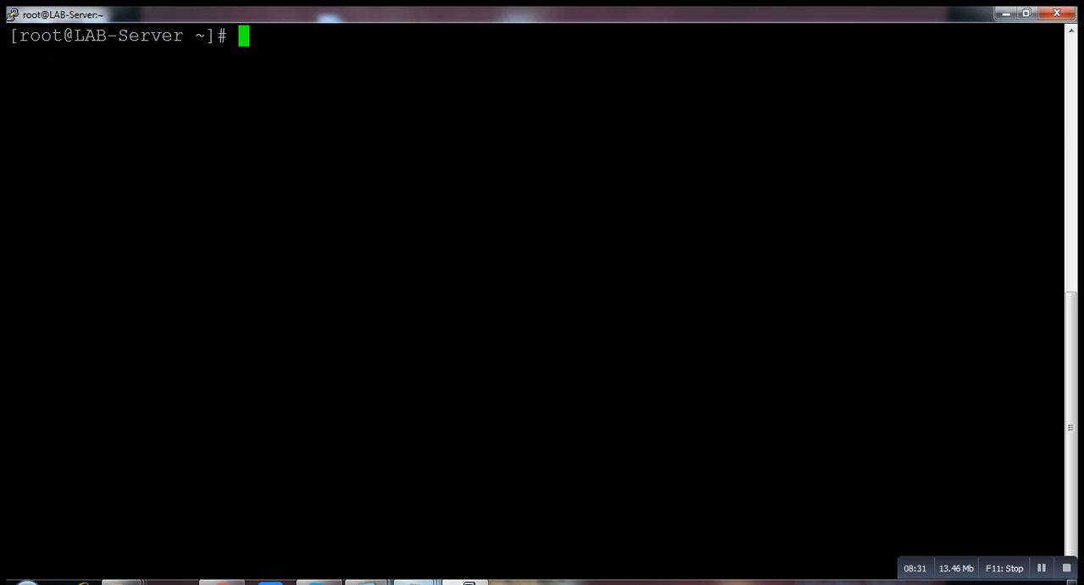
type("cat /proc/swaps")
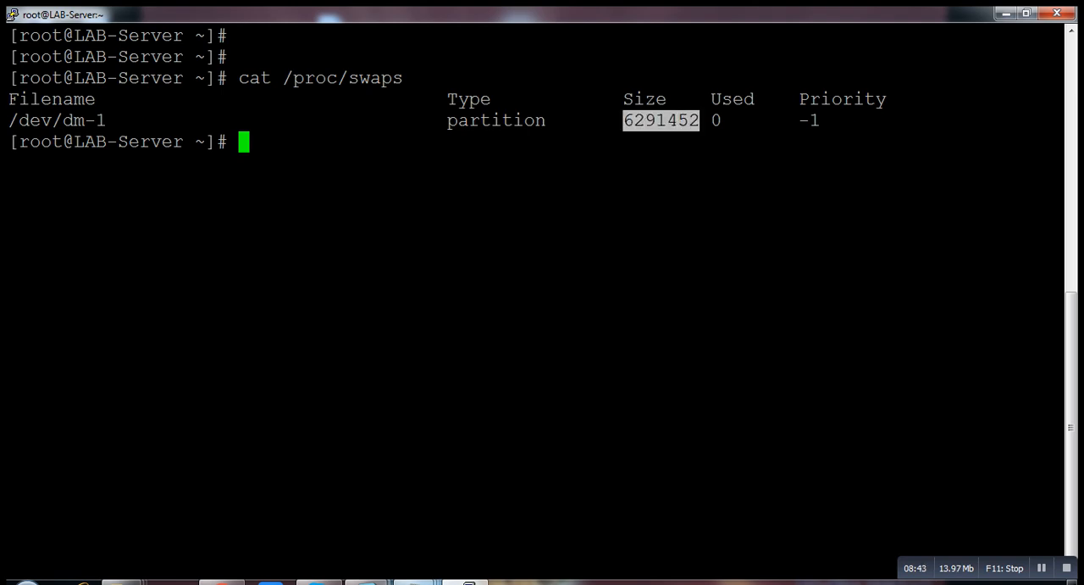
type("free -g")
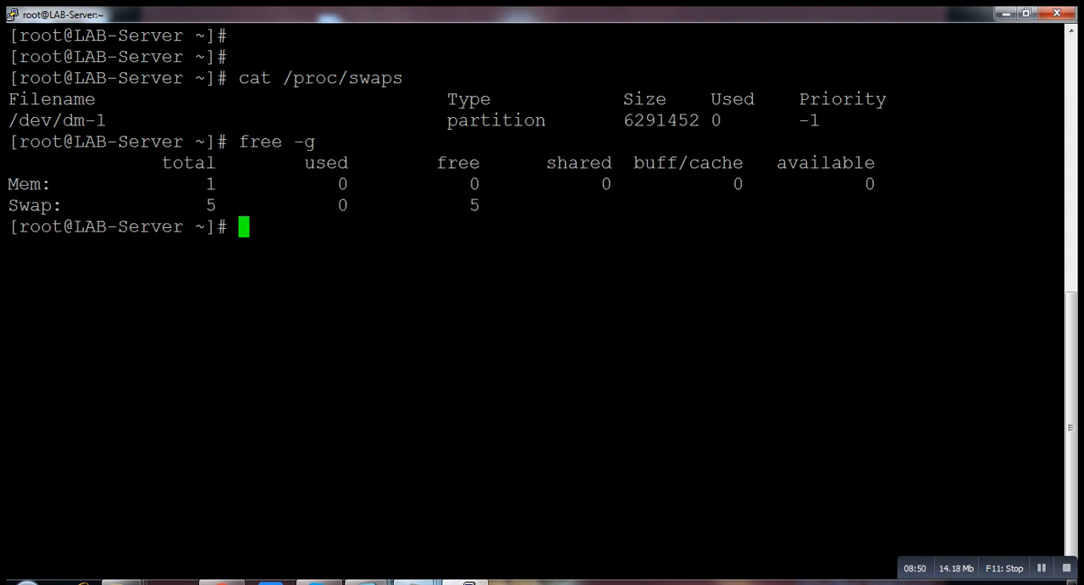
type("l")
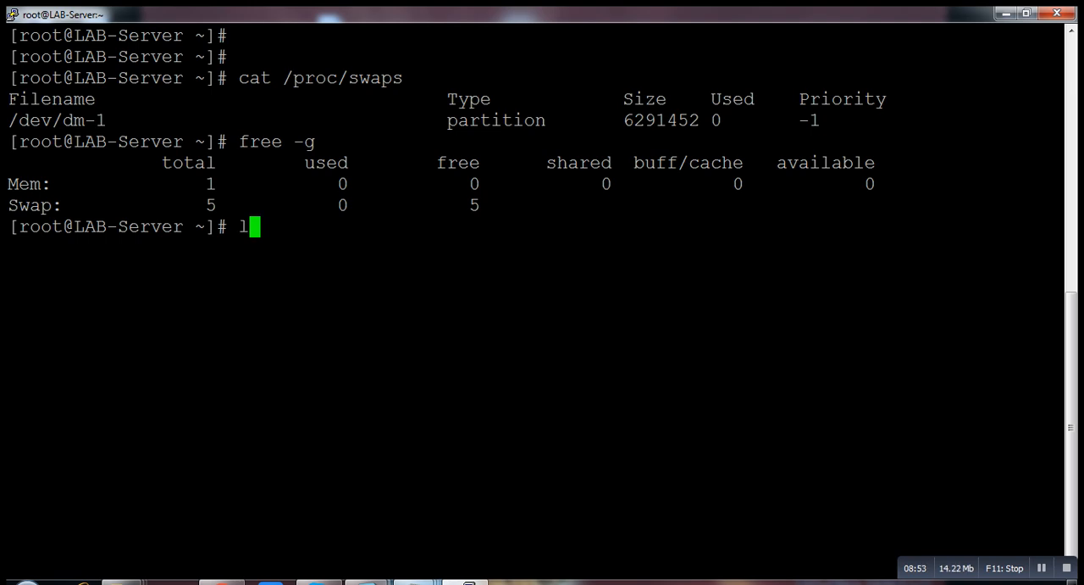